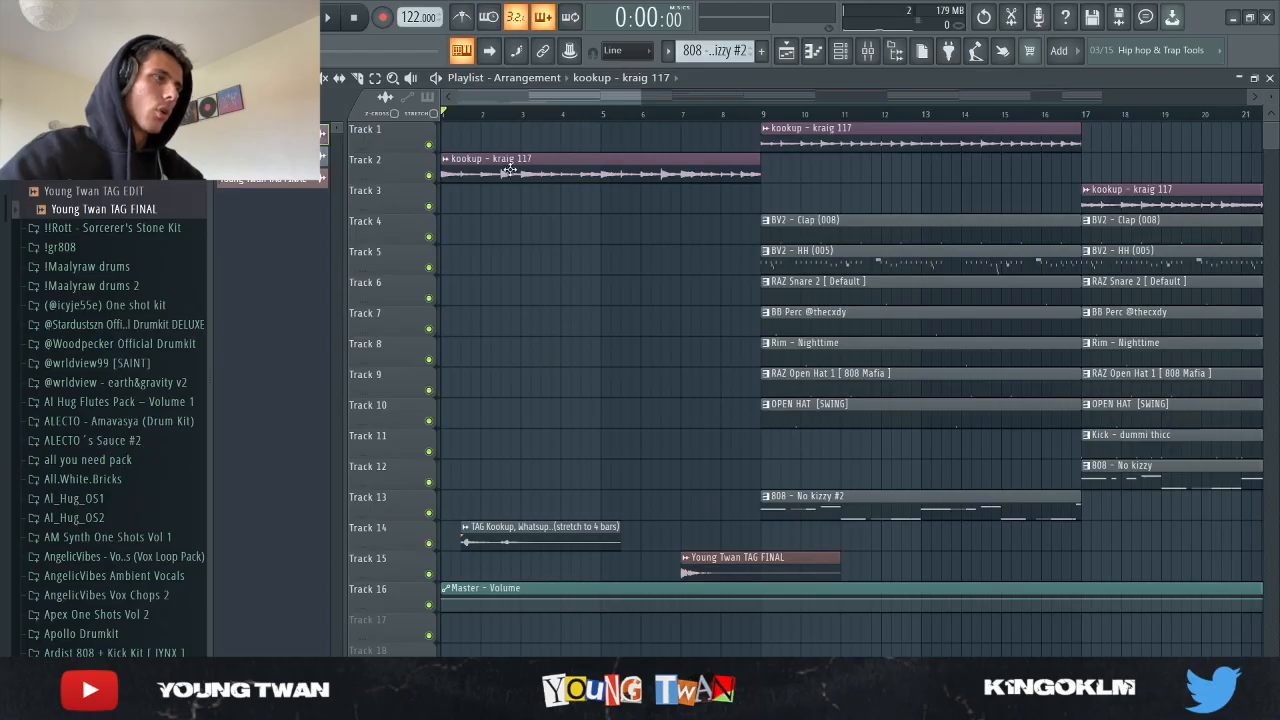
# Step: Bring up the Channel sampler settings for the kookup - kraig 117 clip
pyautogui.doubleClick(490, 170)
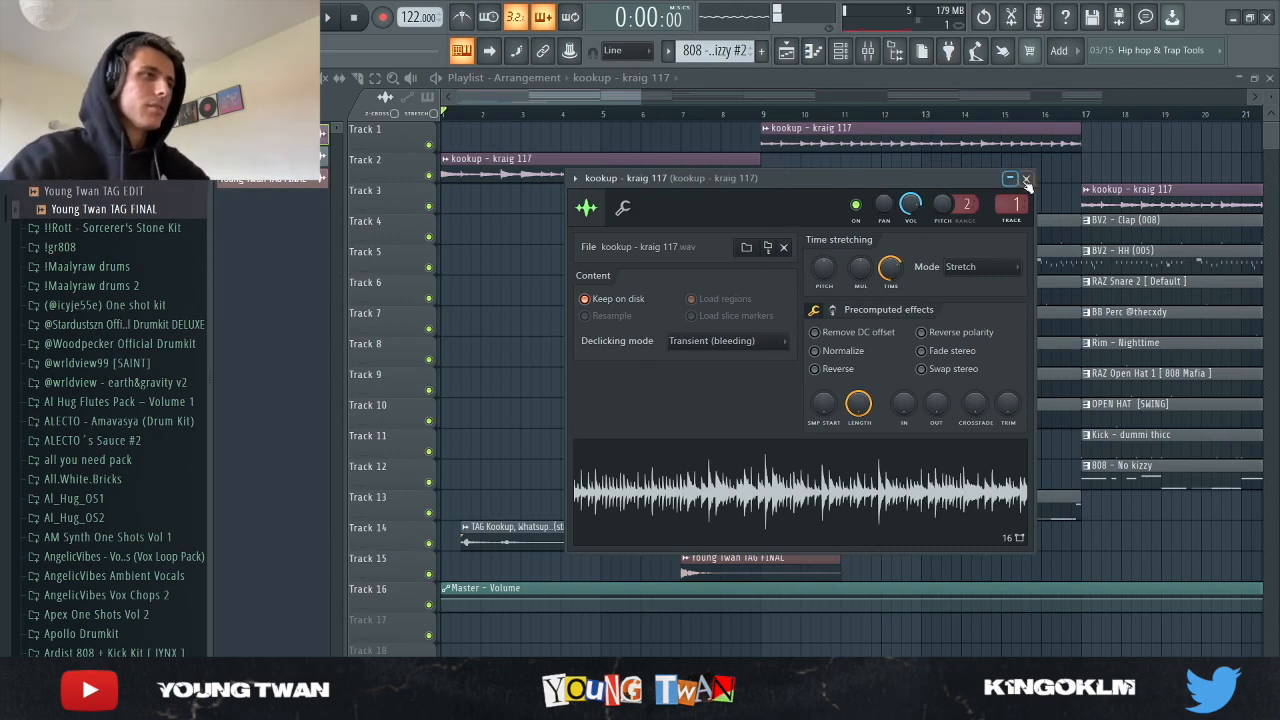
# Step: Dismiss the kookup sample settings window to see the arrangement again
pyautogui.click(1026, 178)
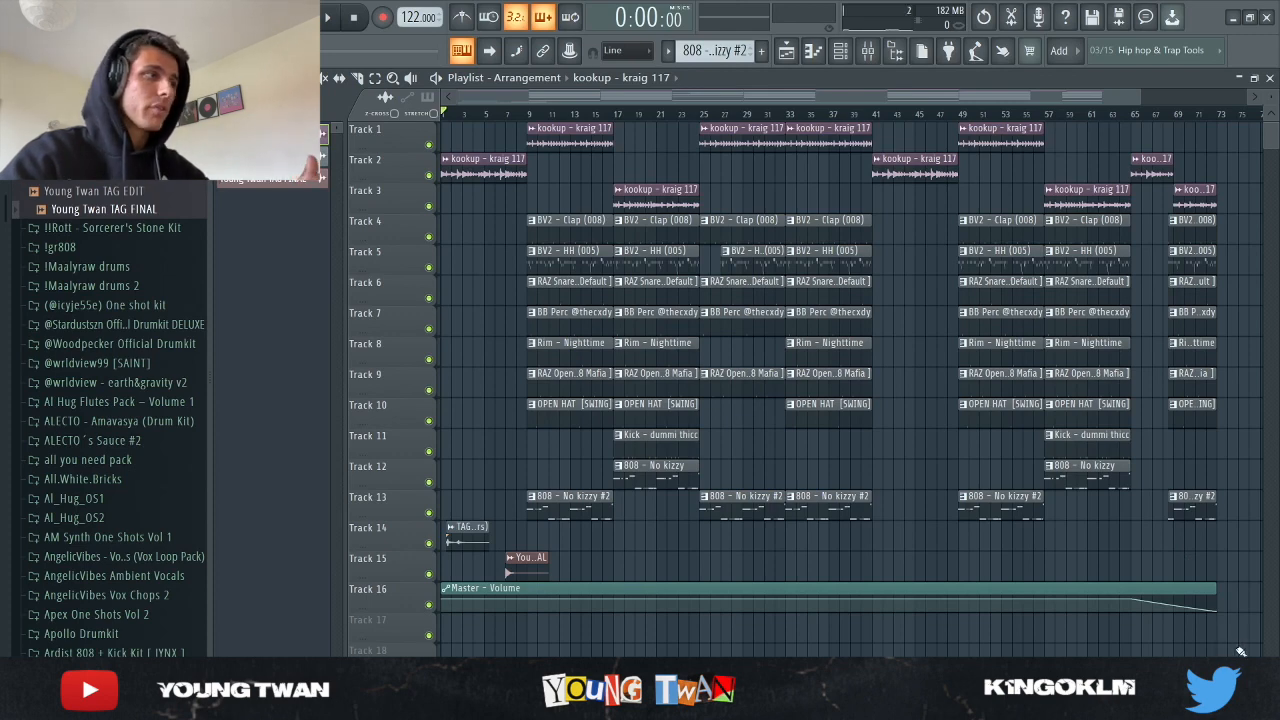
pyautogui.moveTo(638, 348)
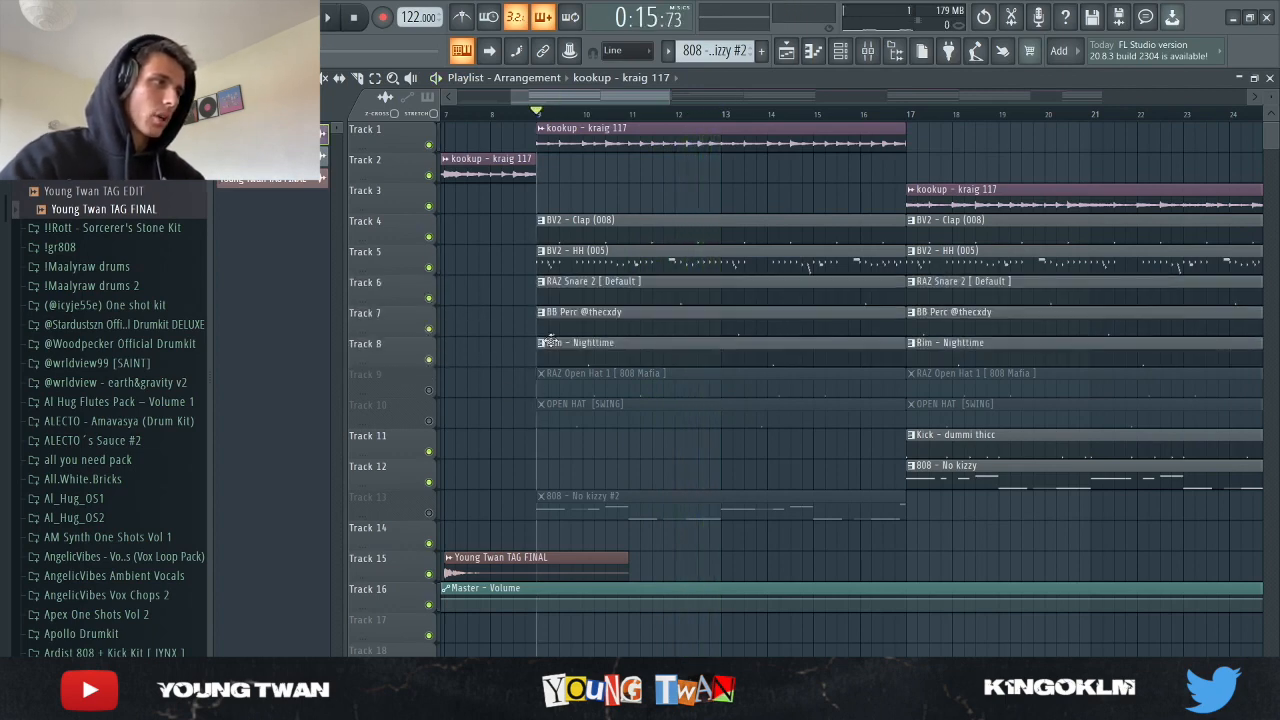
pyautogui.click(328, 16)
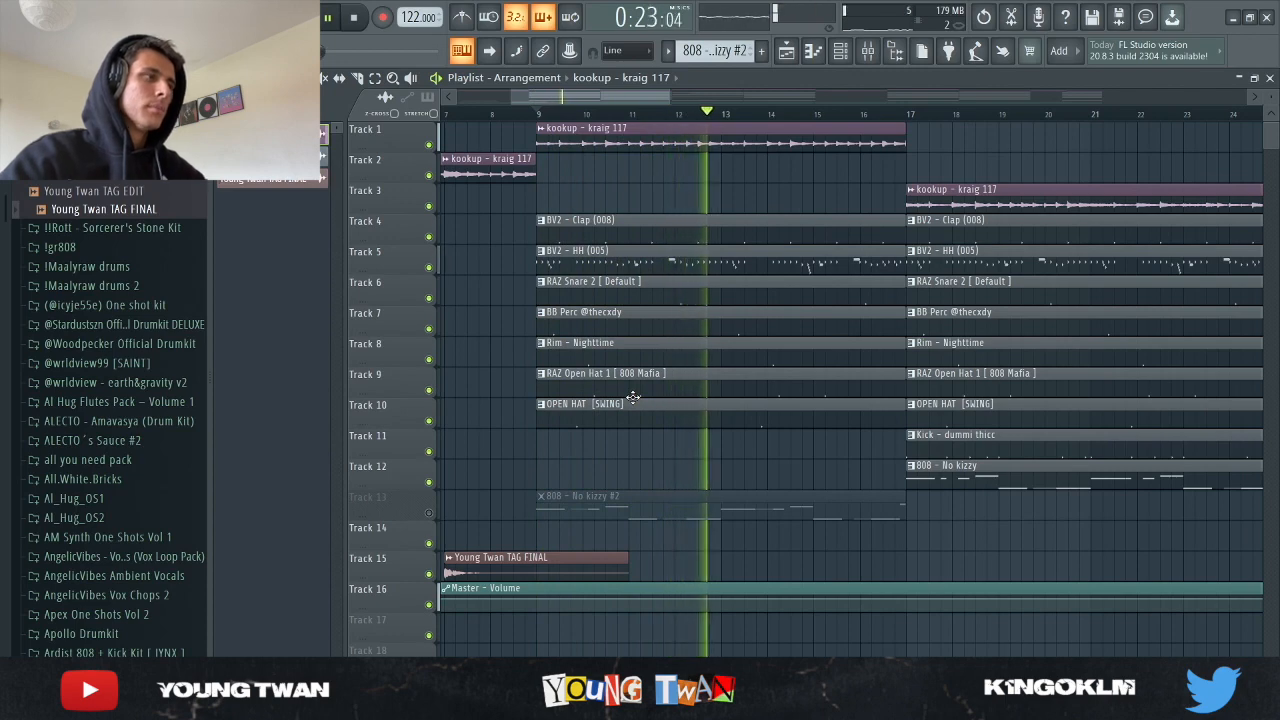
pyautogui.click(536, 112)
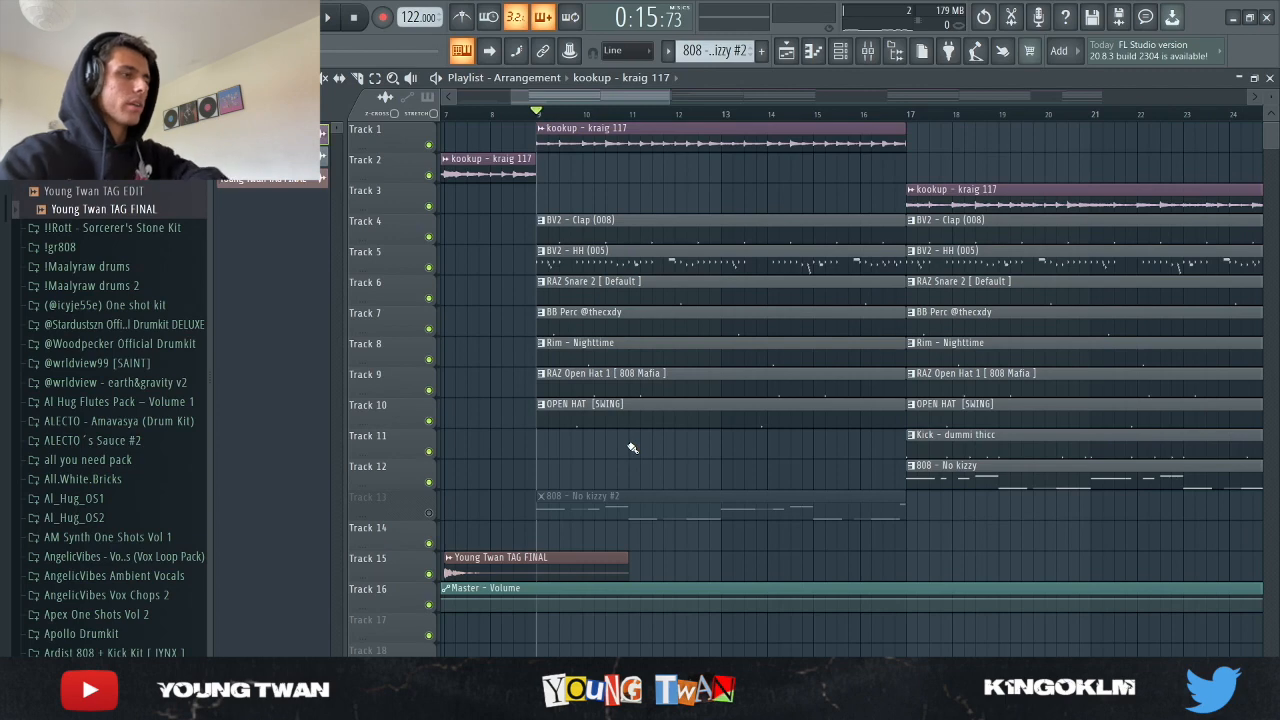
pyautogui.moveTo(638, 448)
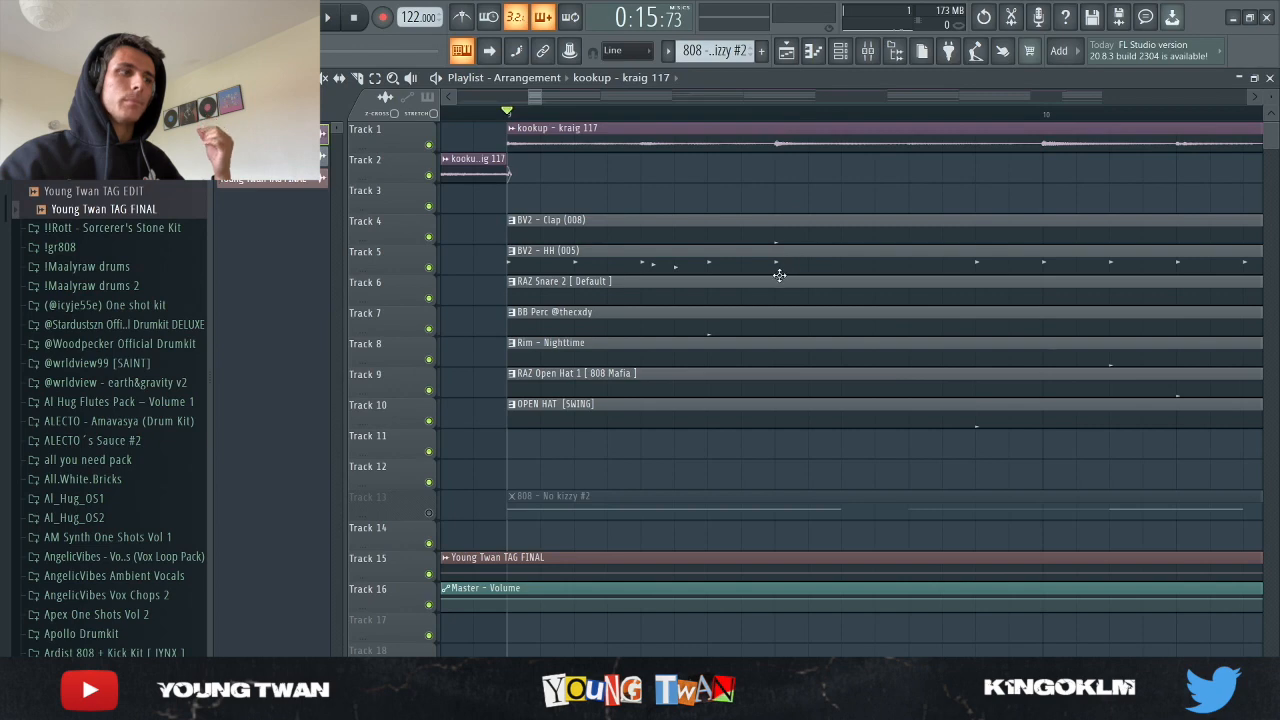
pyautogui.moveTo(816, 322)
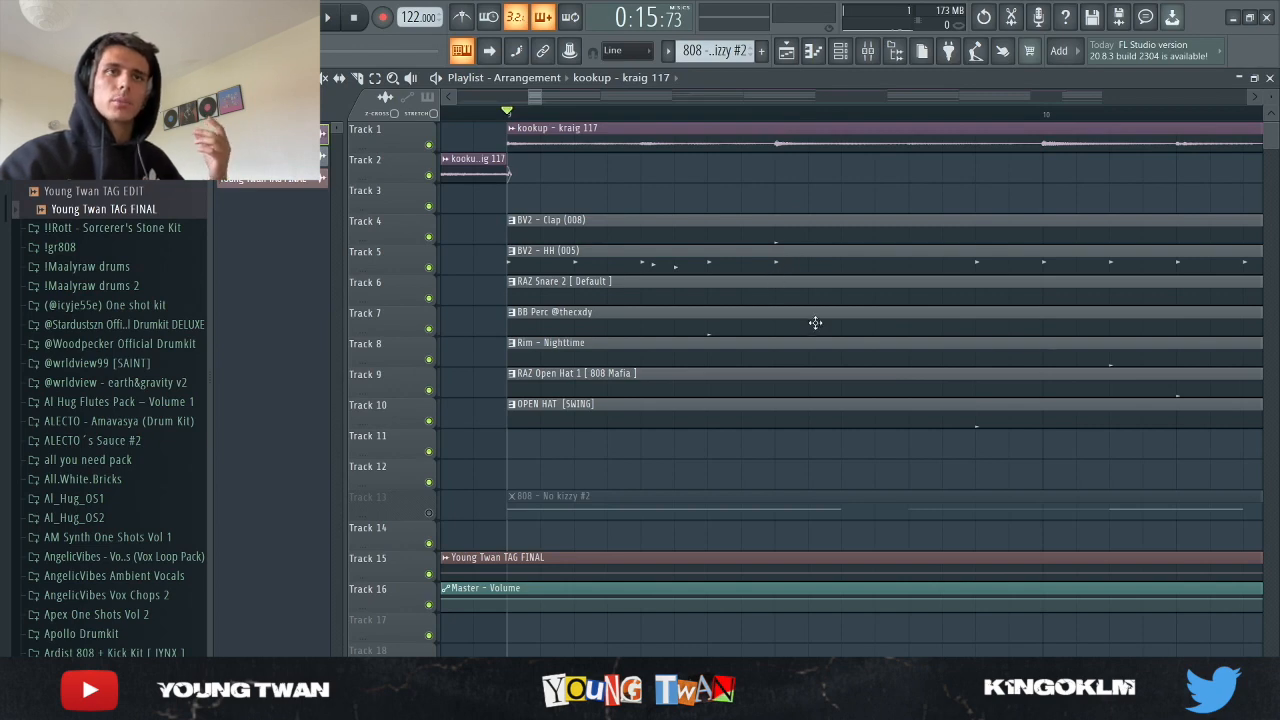
pyautogui.moveTo(790, 144)
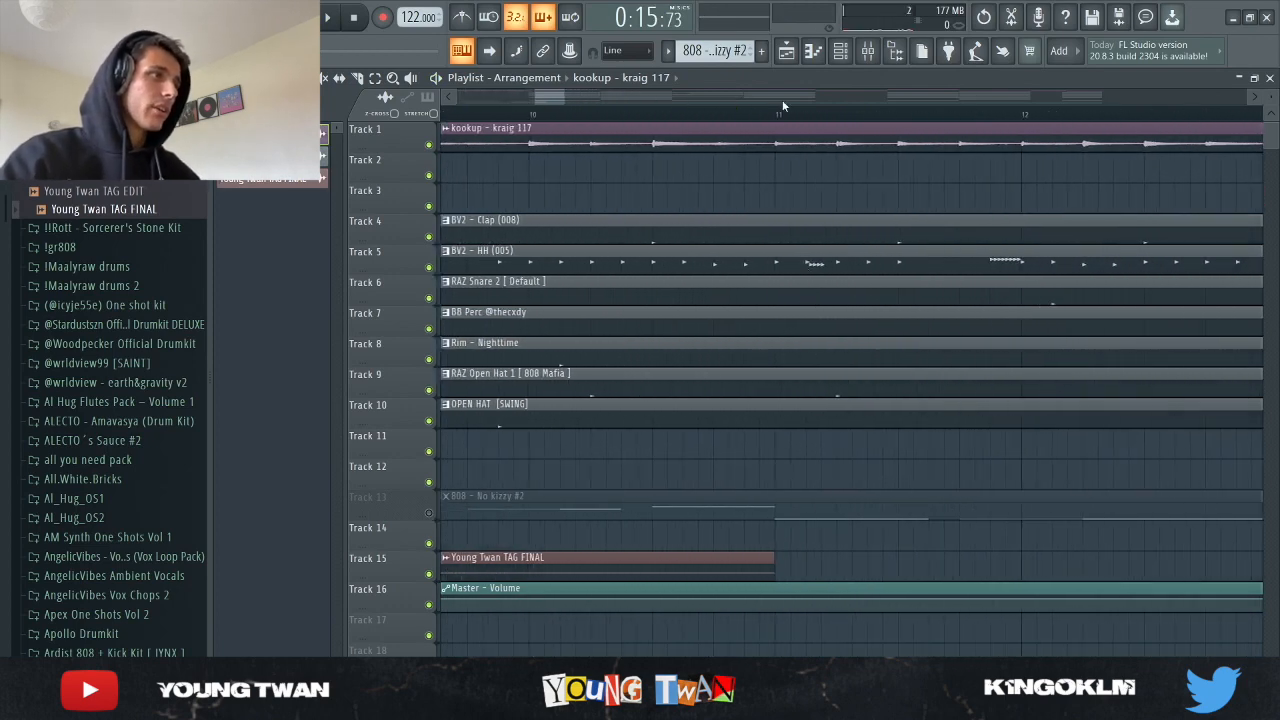
pyautogui.click(776, 110)
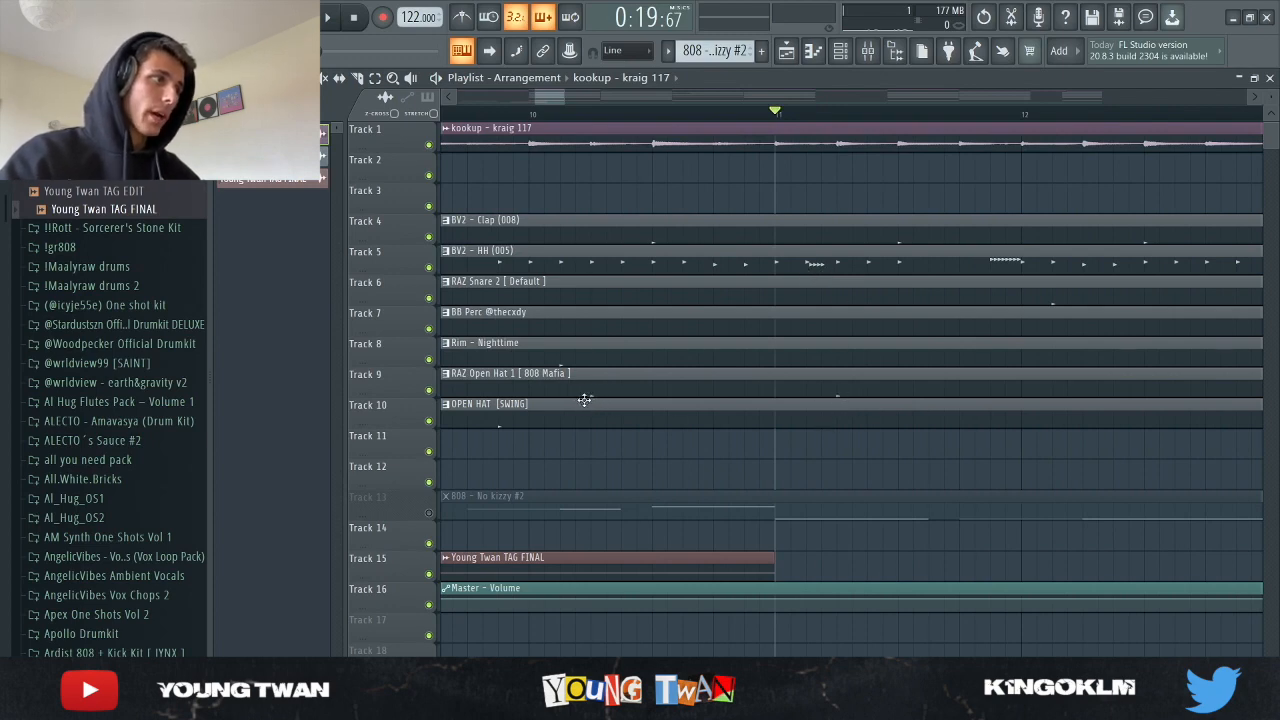
pyautogui.moveTo(892, 276)
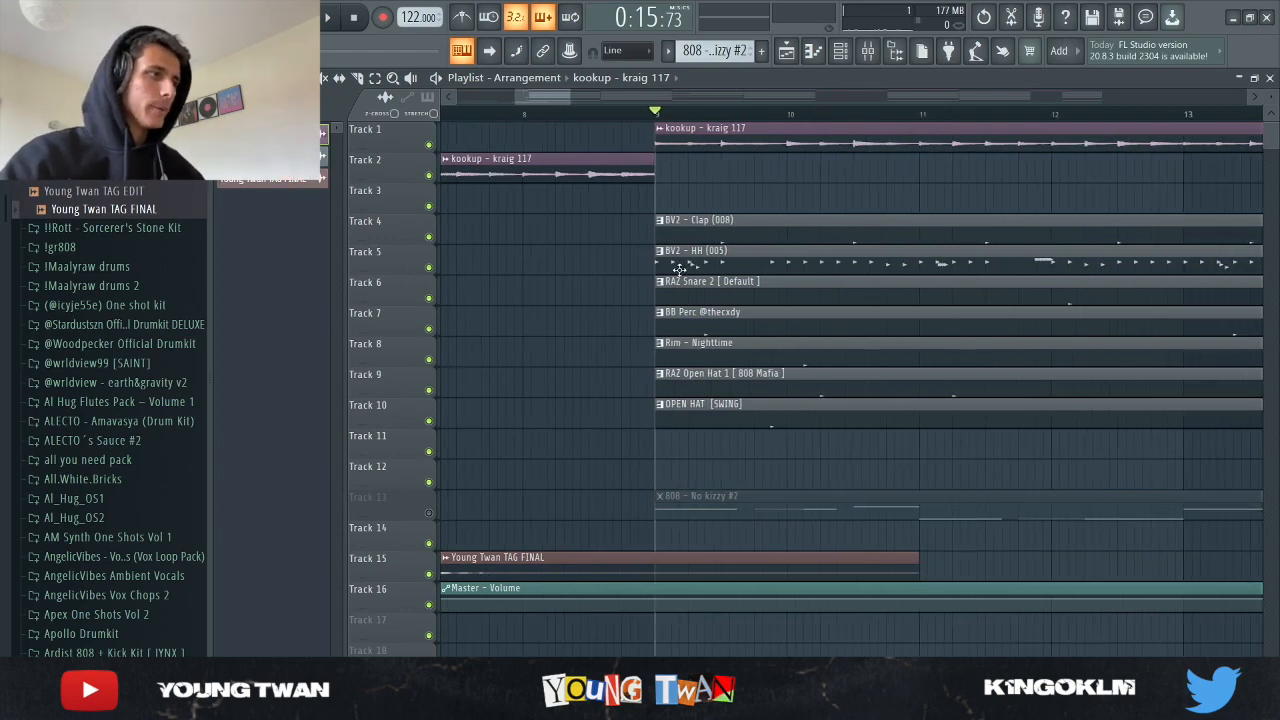
# Step: Show the RAZ 808 channel's sampler settings from the Channel Rack
pyautogui.hscroll(-3)
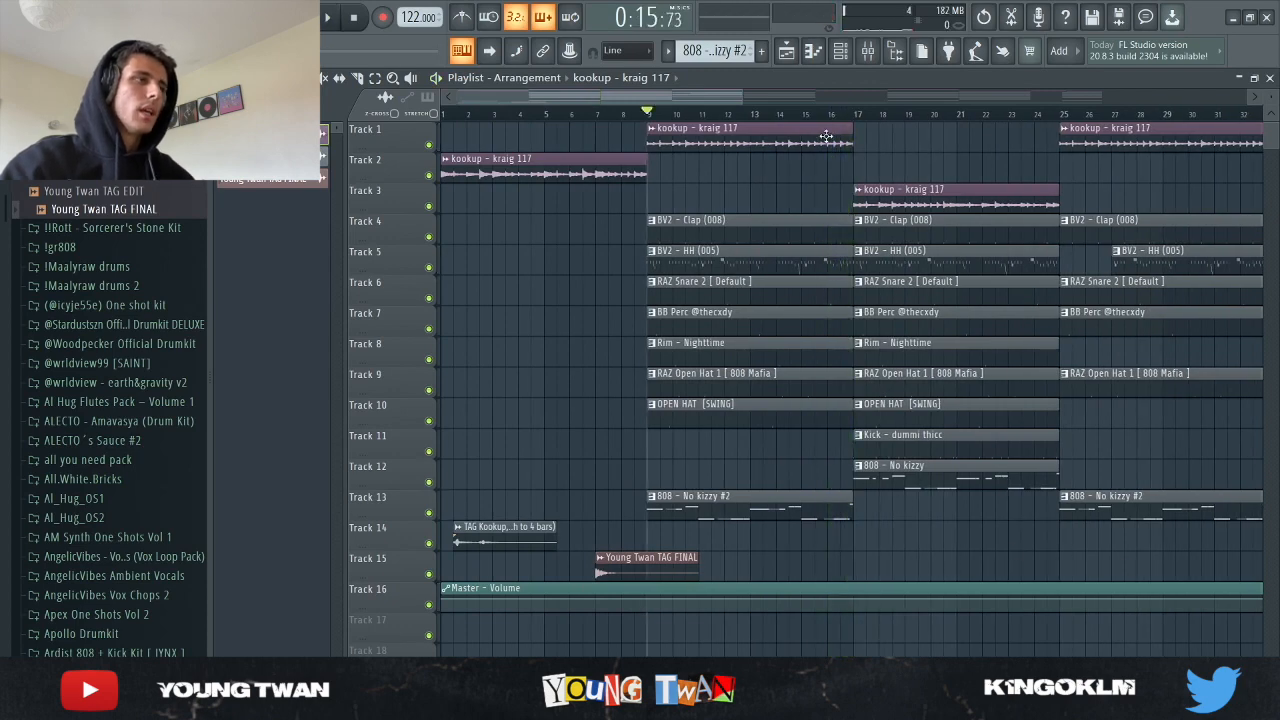
pyautogui.moveTo(692, 510)
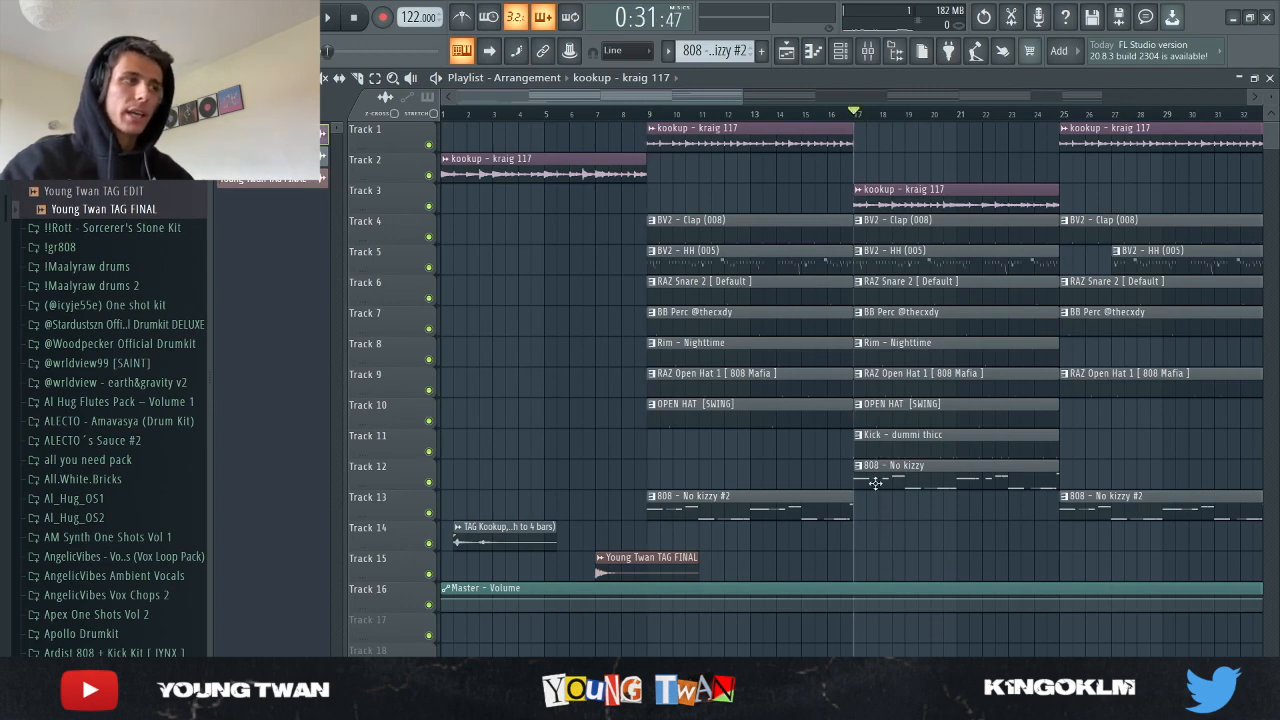
pyautogui.moveTo(912, 482)
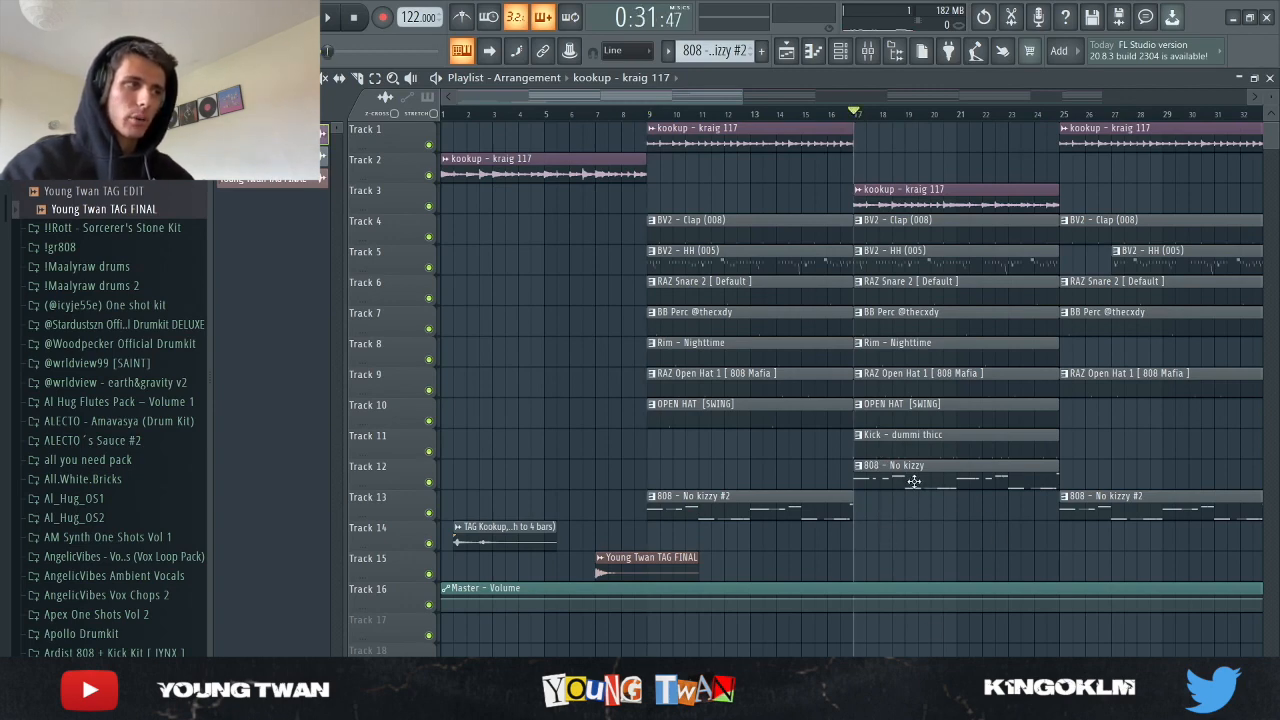
pyautogui.click(352, 16)
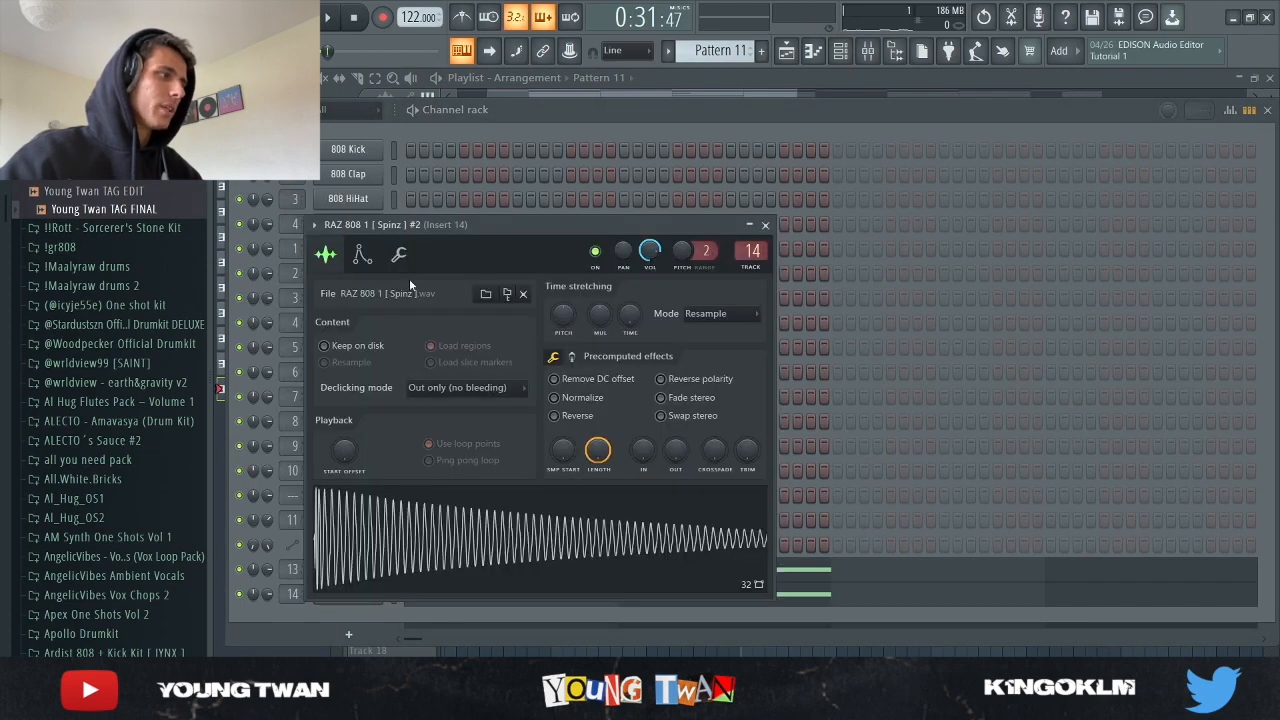
# Step: Switch to the 808 - No kizzy channel settings and turn on its volume envelope
pyautogui.click(764, 224)
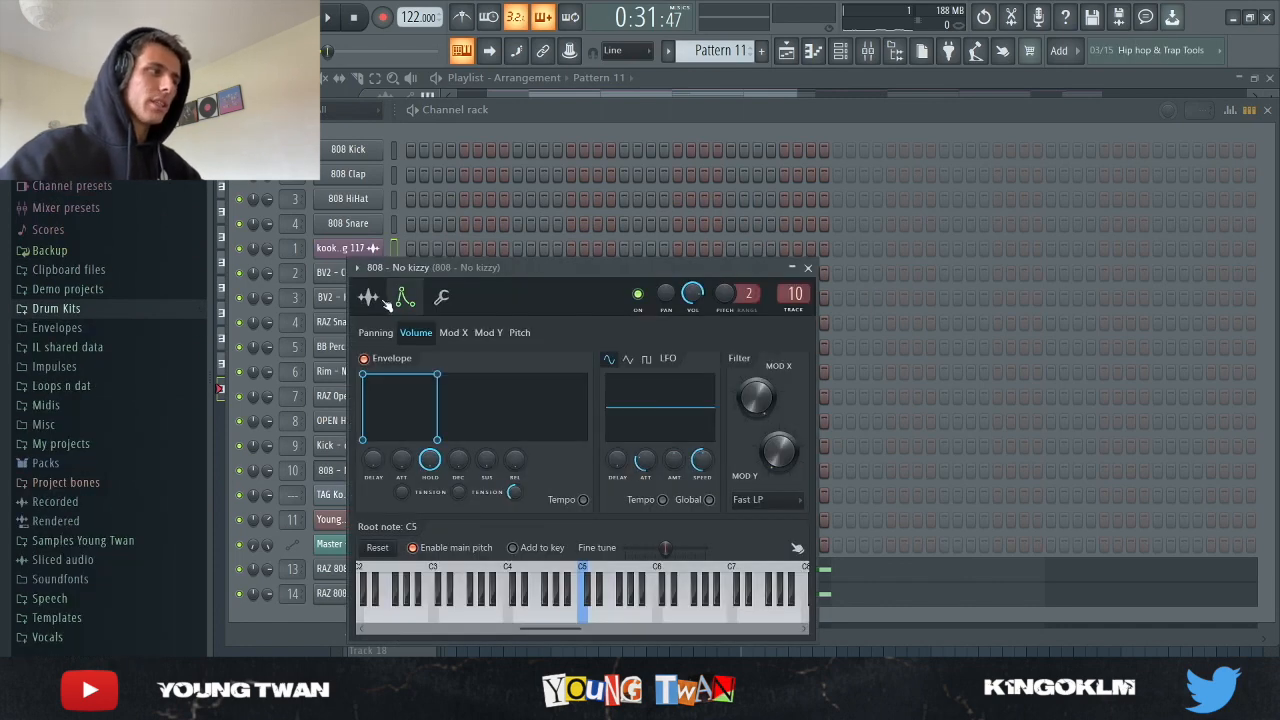
pyautogui.click(368, 296)
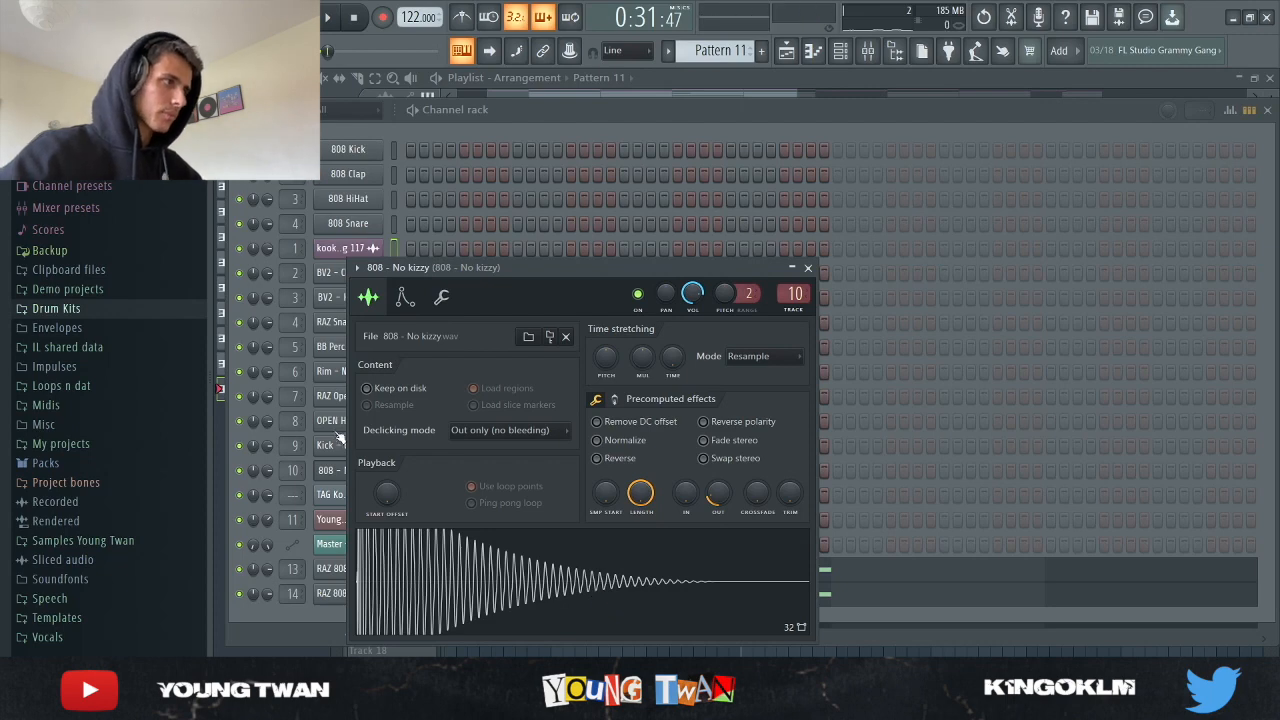
pyautogui.click(808, 268)
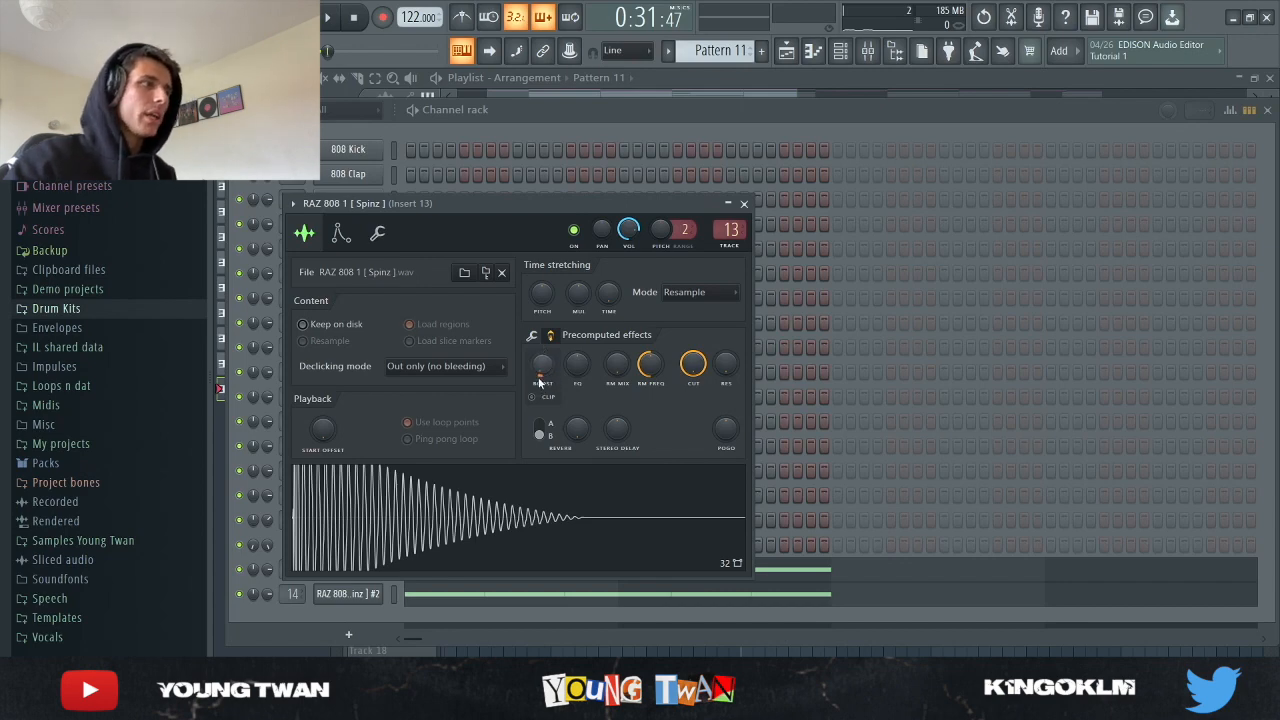
pyautogui.moveTo(544, 384)
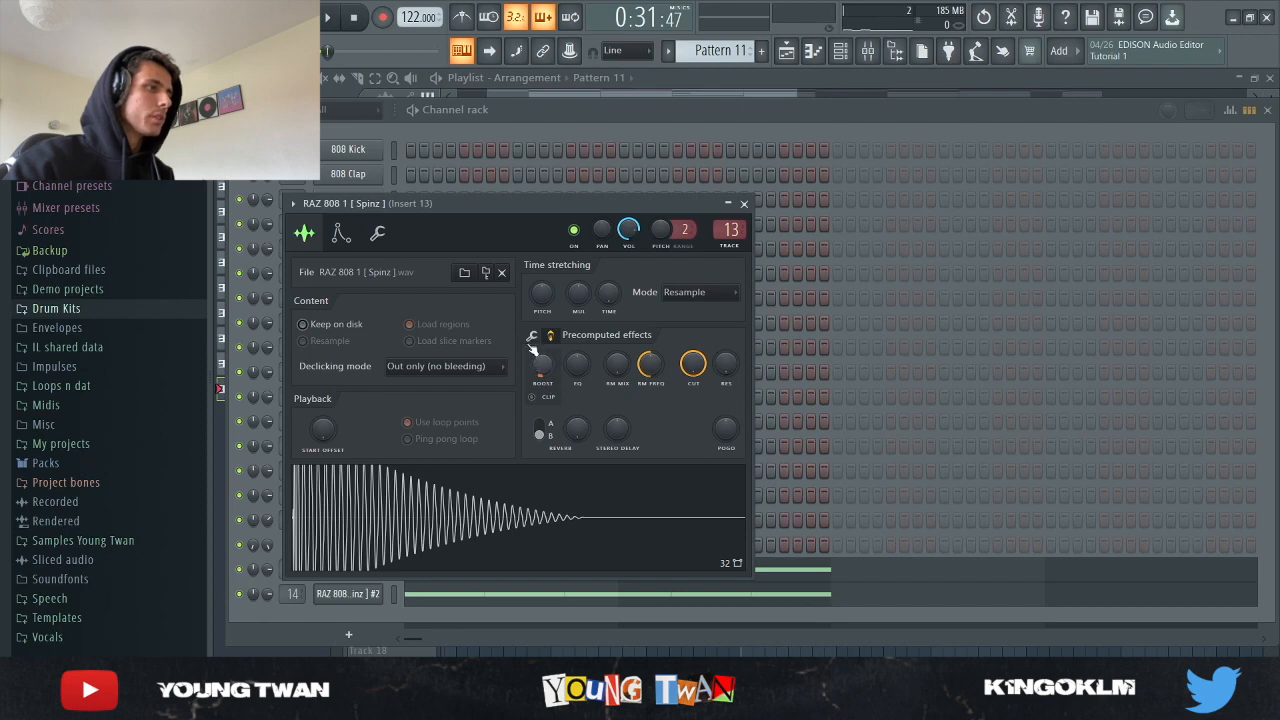
# Step: Select the Spinz 808 channel, check its piano-roll notes, and bring up its sample settings
pyautogui.click(532, 336)
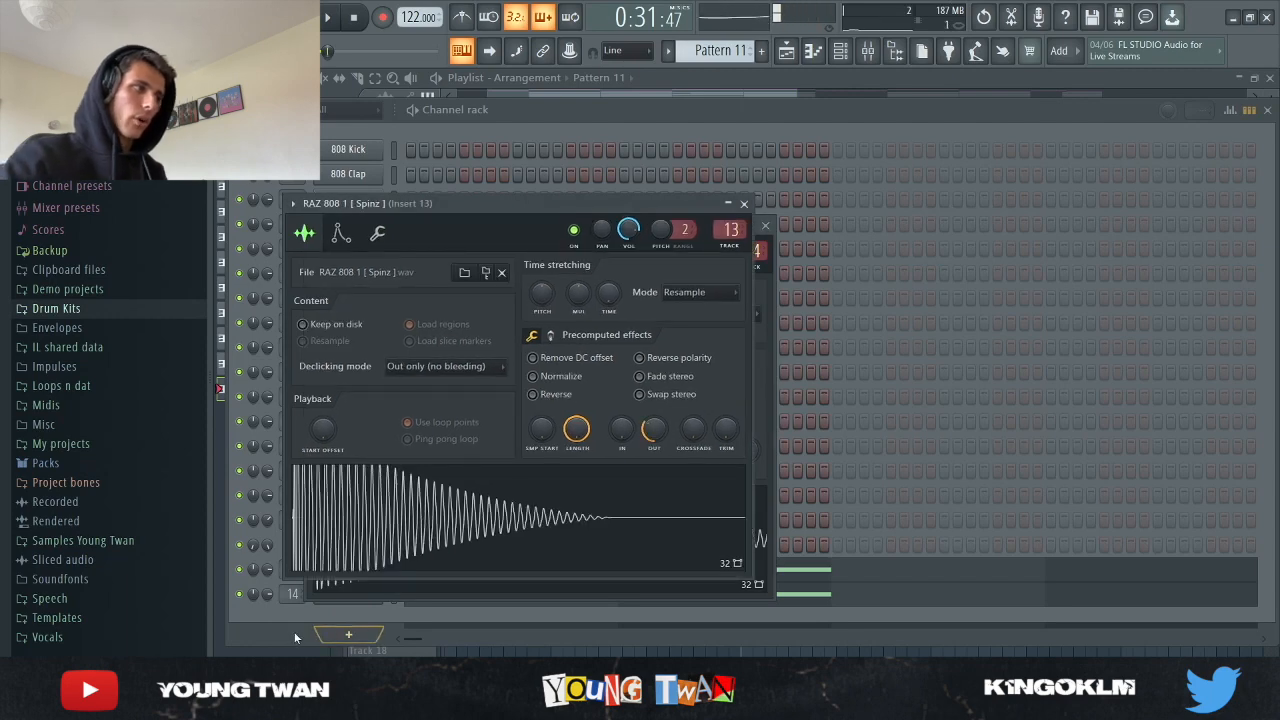
pyautogui.click(744, 204)
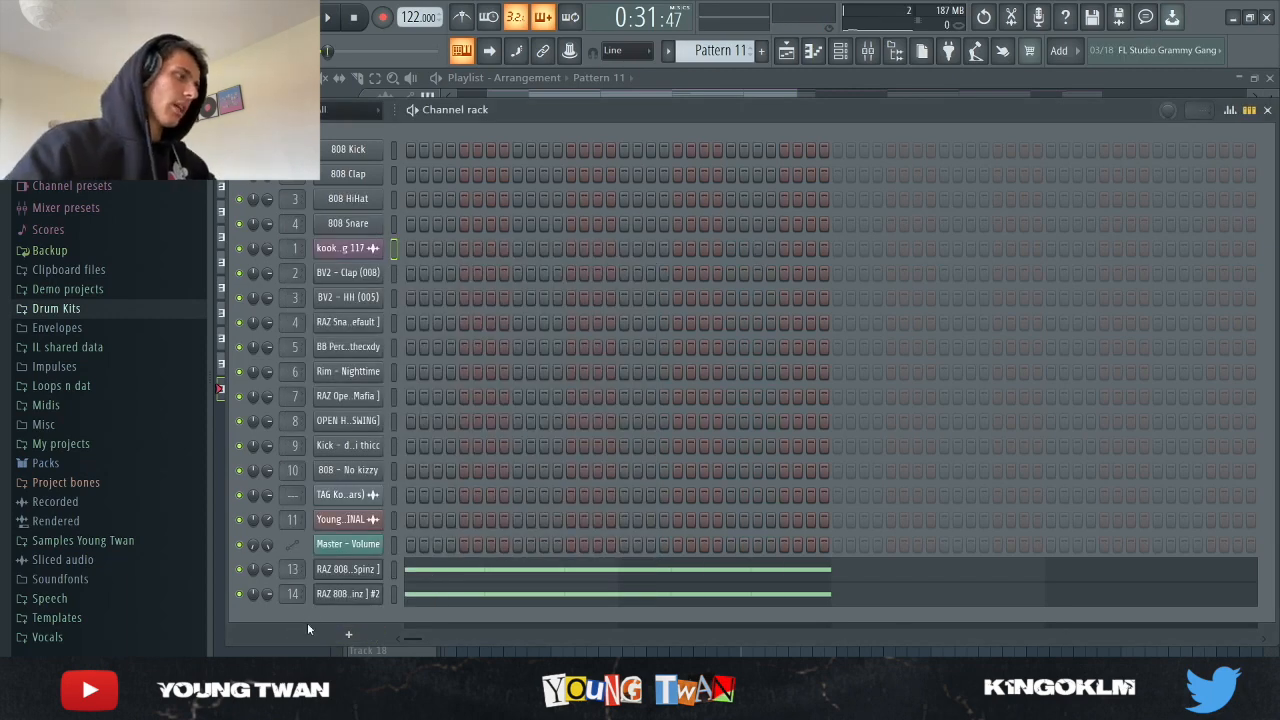
pyautogui.moveTo(470, 568)
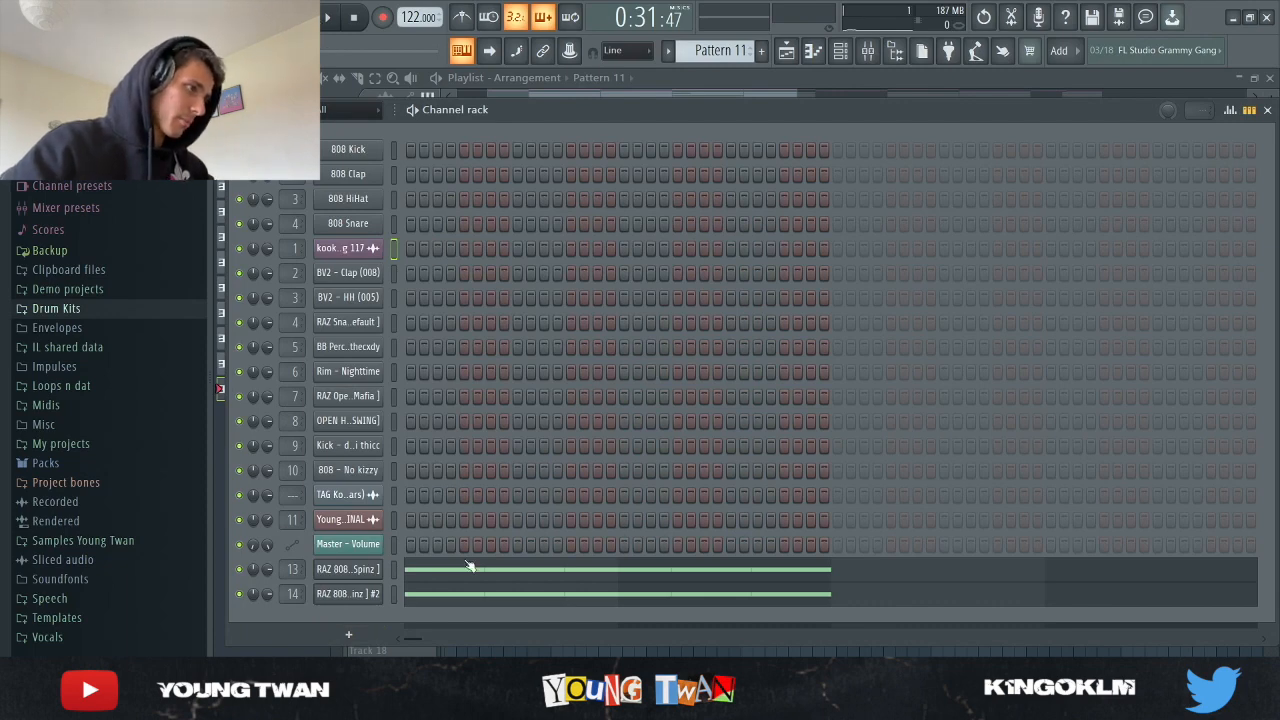
pyautogui.doubleClick(348, 568)
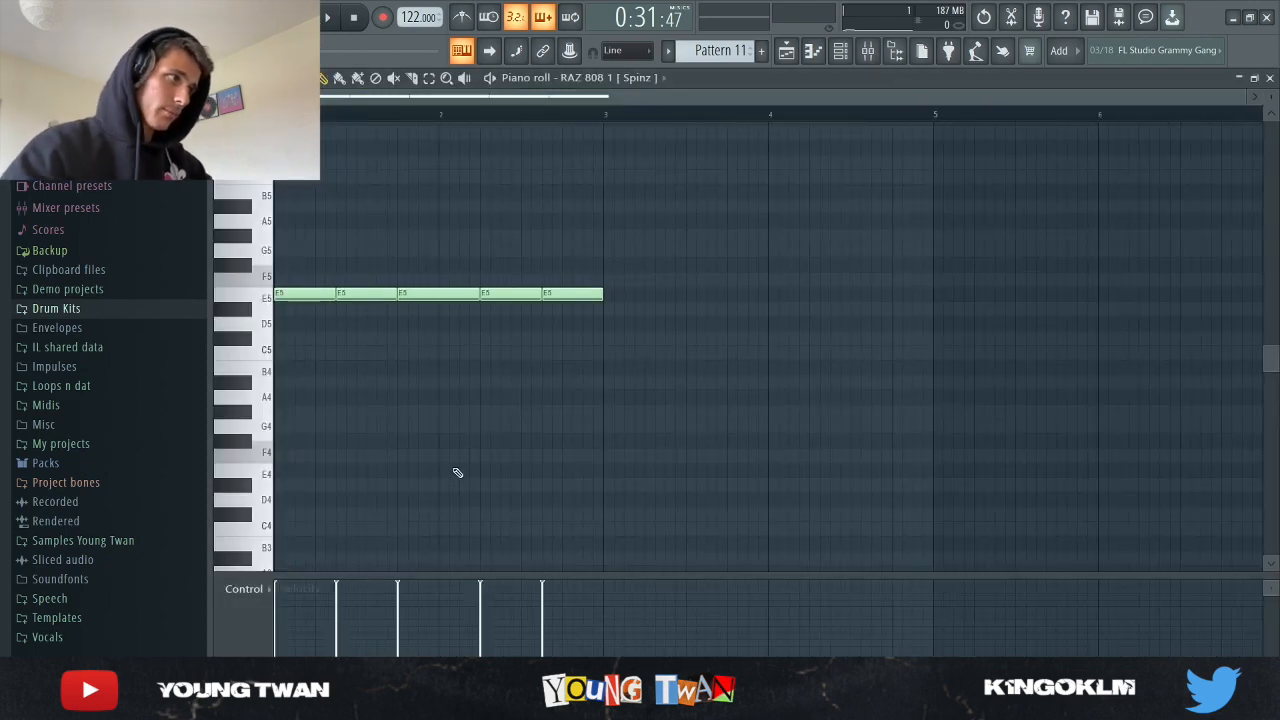
pyautogui.click(328, 16)
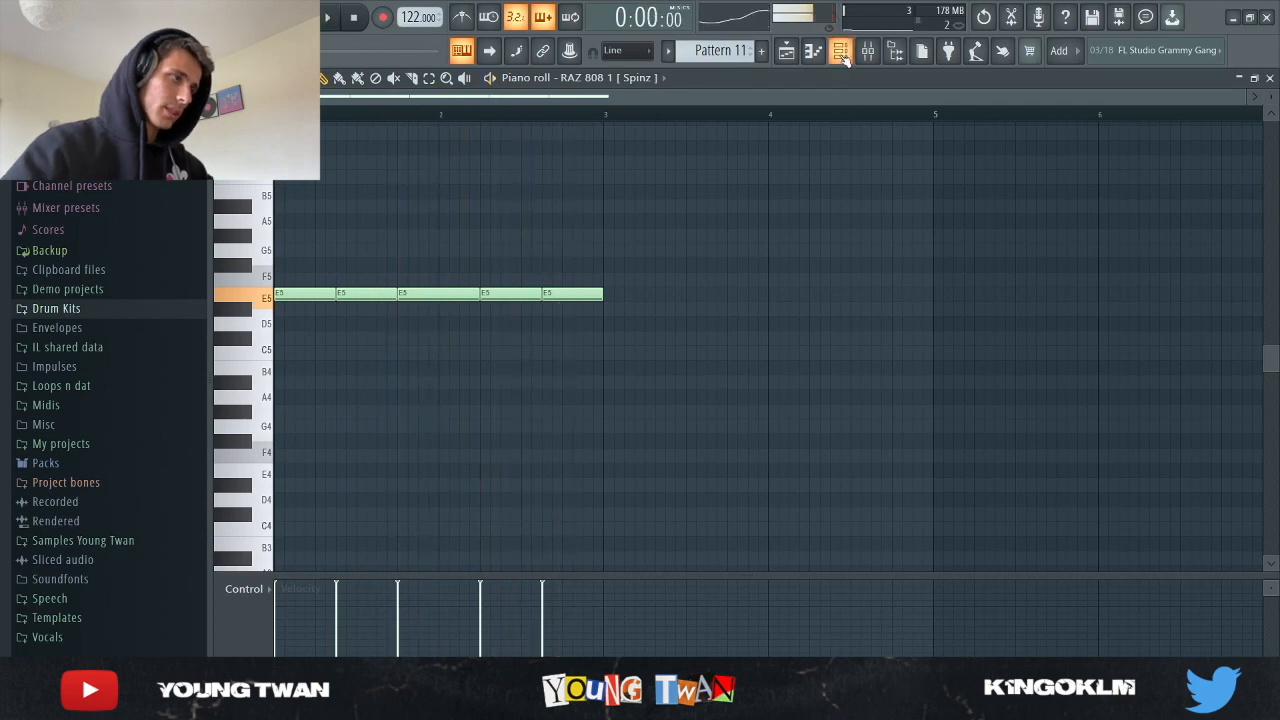
pyautogui.click(328, 16)
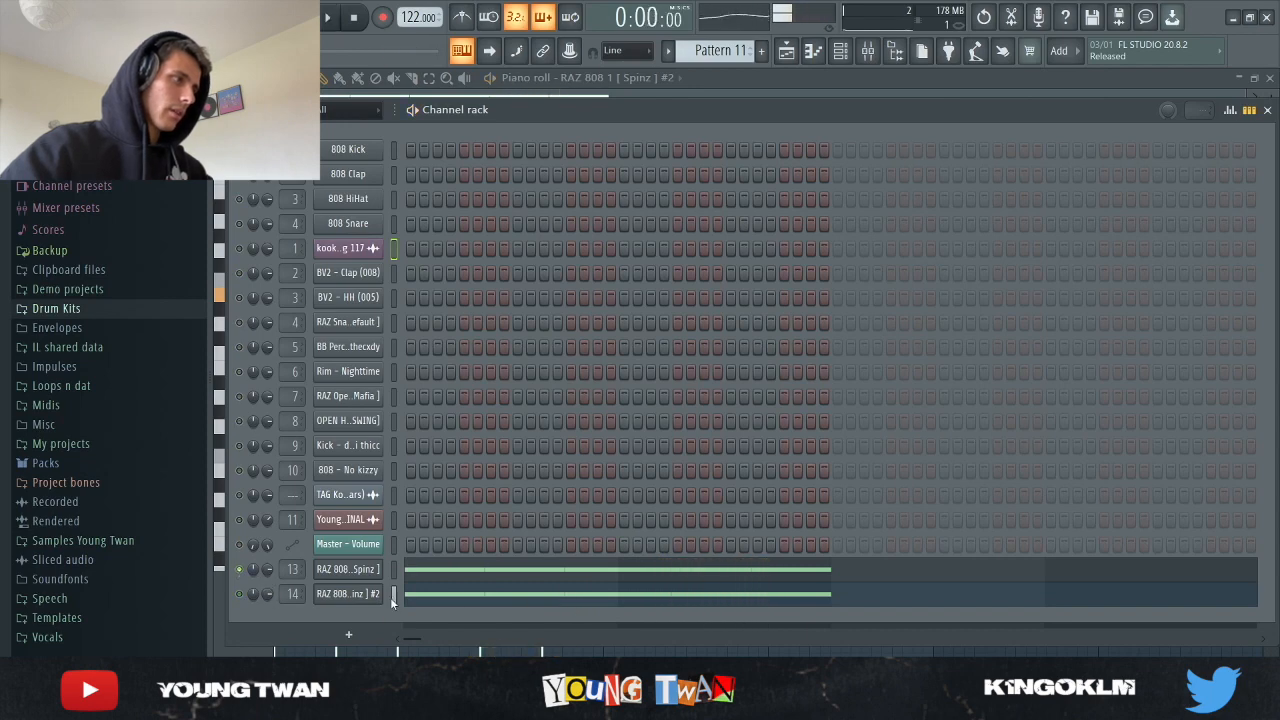
pyautogui.click(328, 16)
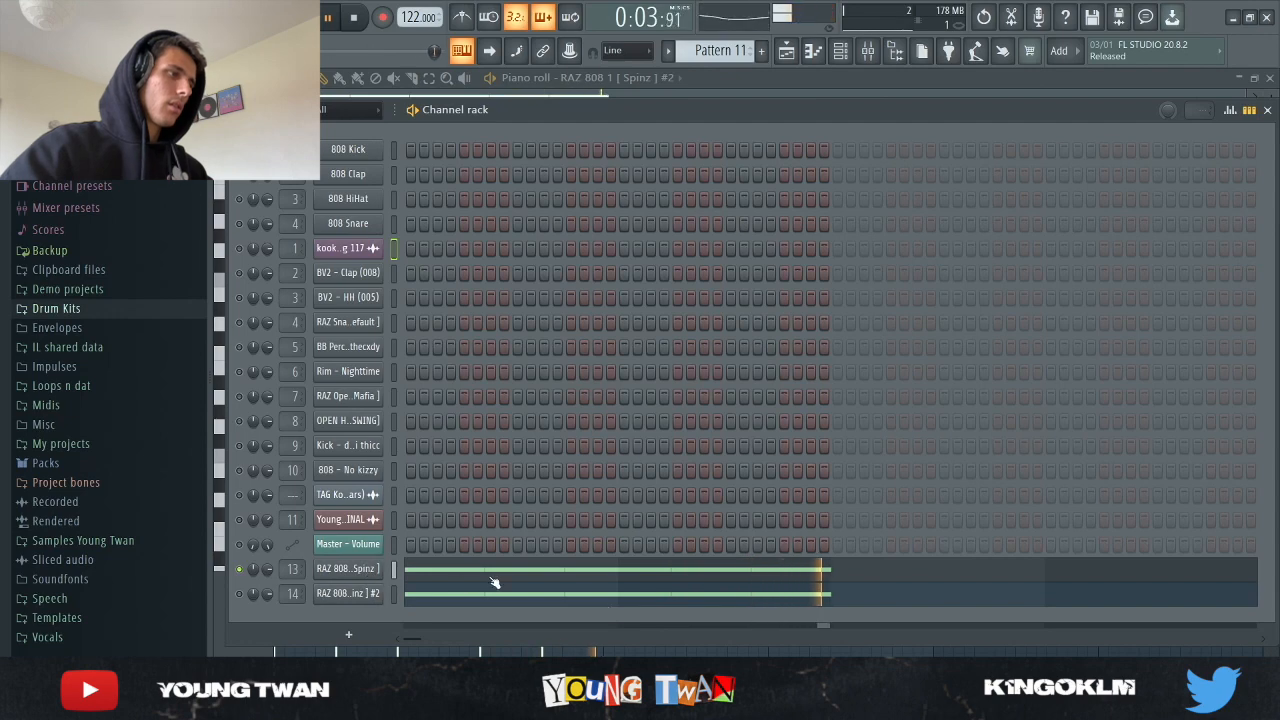
pyautogui.doubleClick(348, 568)
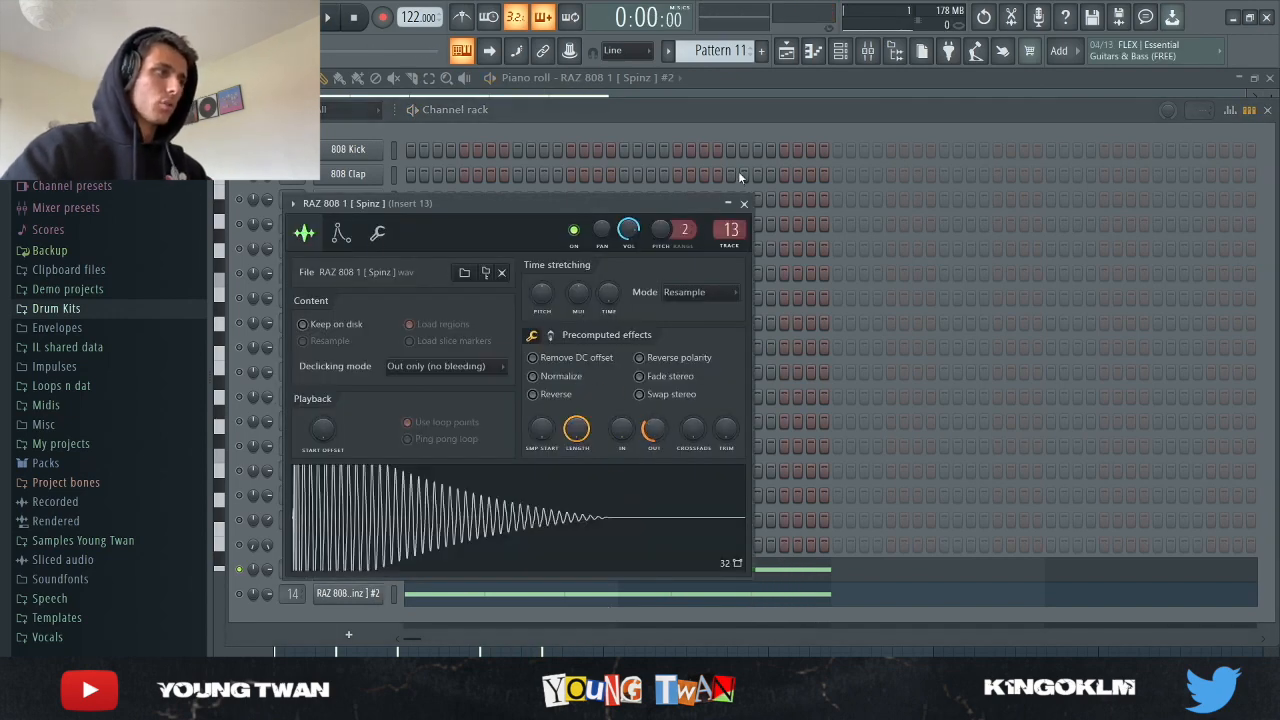
# Step: Load Fruity Soft Clipper into the first effect slot of the mixer's Master insert
pyautogui.click(744, 204)
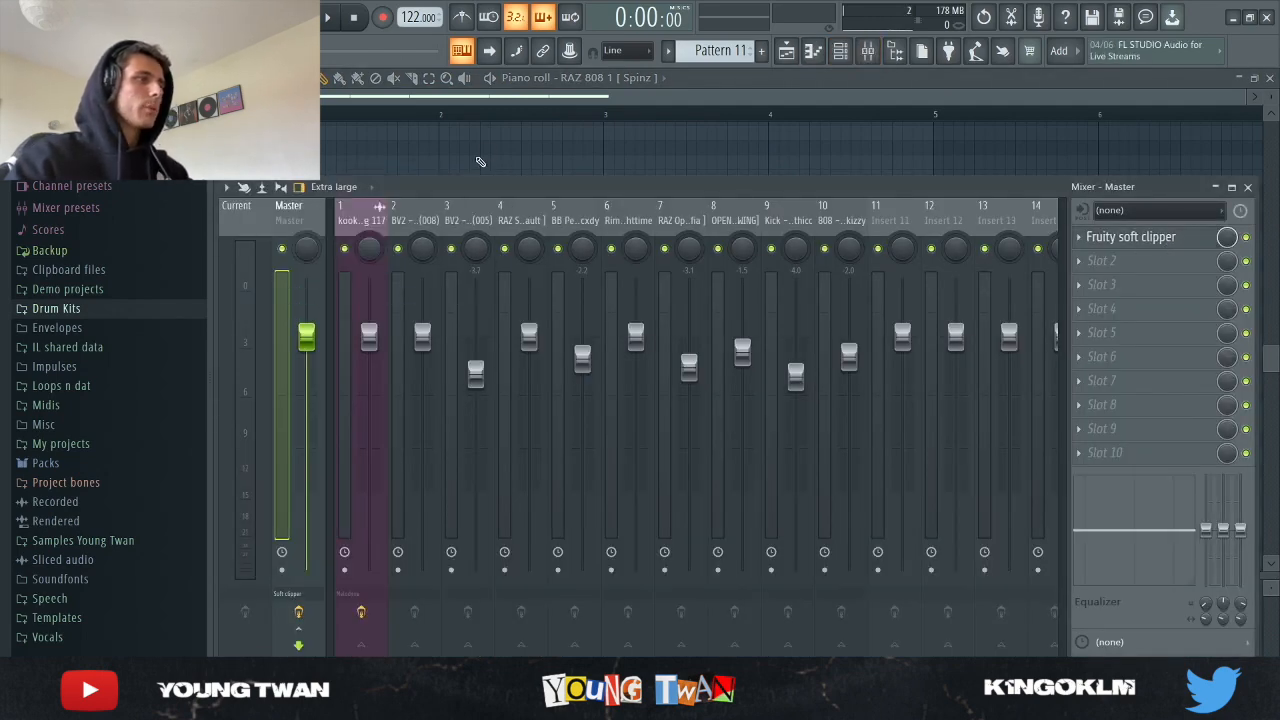
# Step: Close the Mixer window to show the Playlist arrangement
pyautogui.click(840, 52)
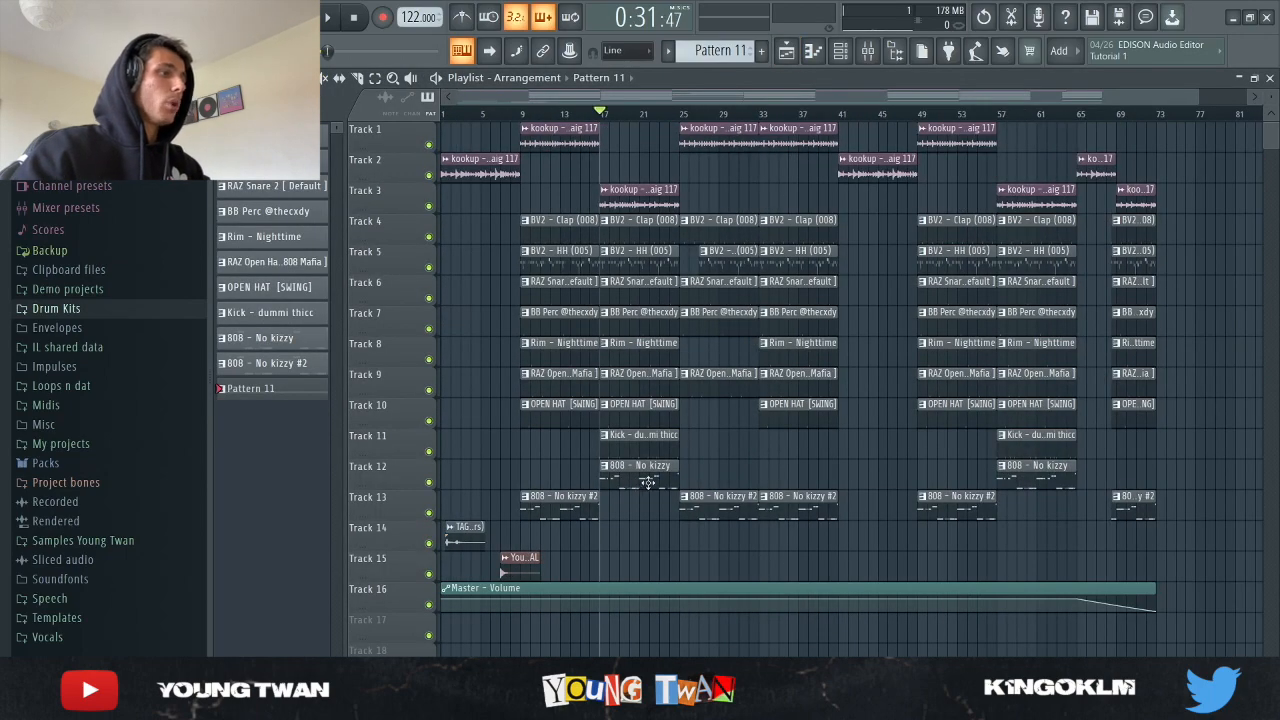
# Step: Enable the 808 - No kizzy volume envelope and raise its Hold knob
pyautogui.click(520, 112)
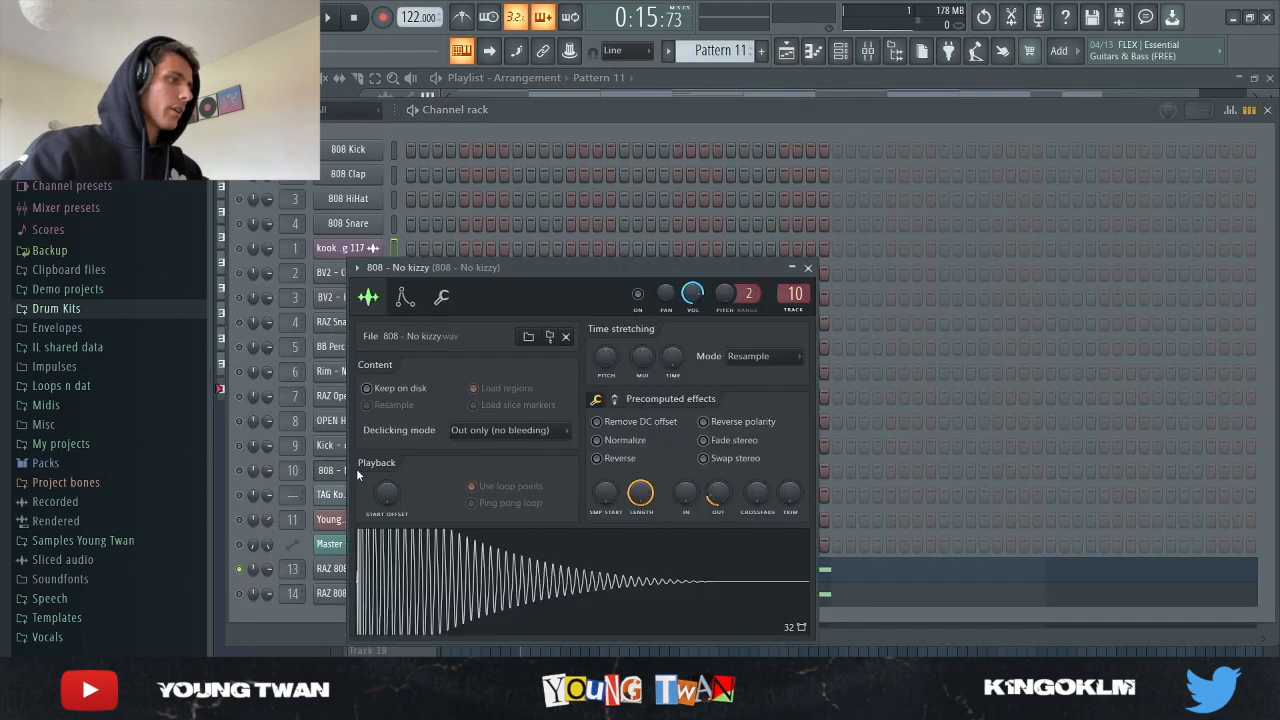
pyautogui.click(404, 296)
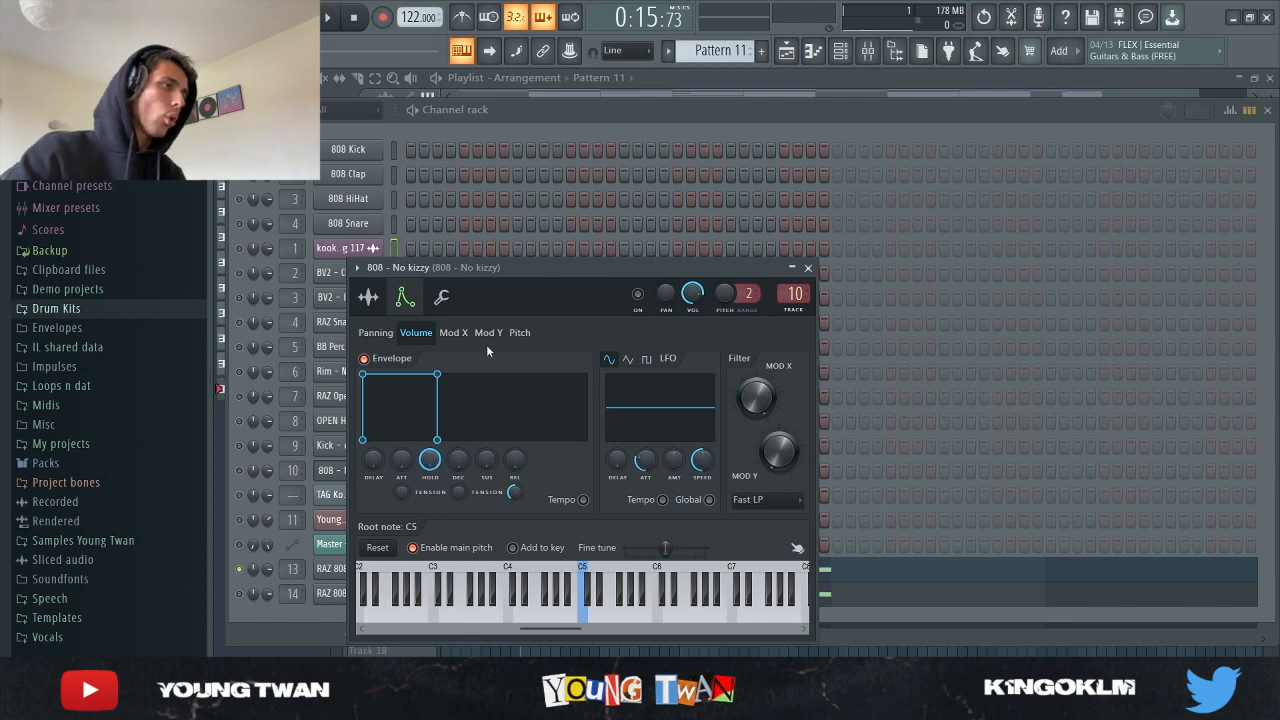
pyautogui.click(808, 268)
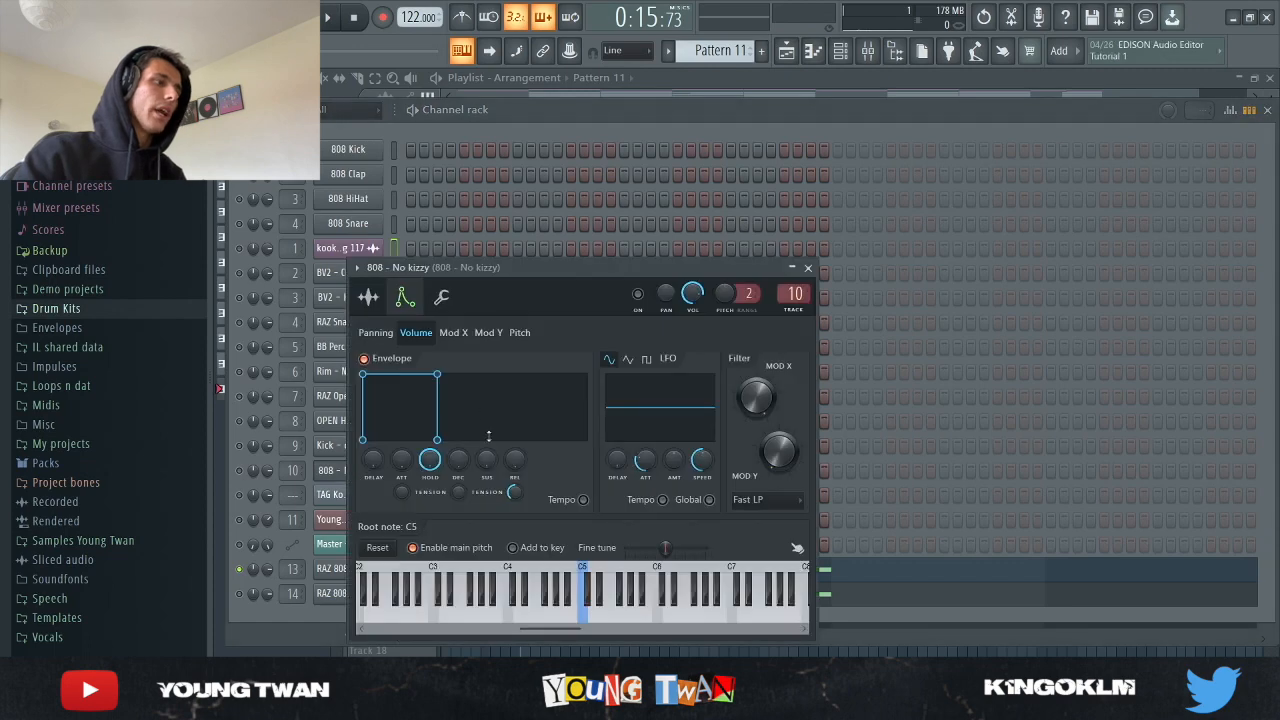
pyautogui.click(368, 296)
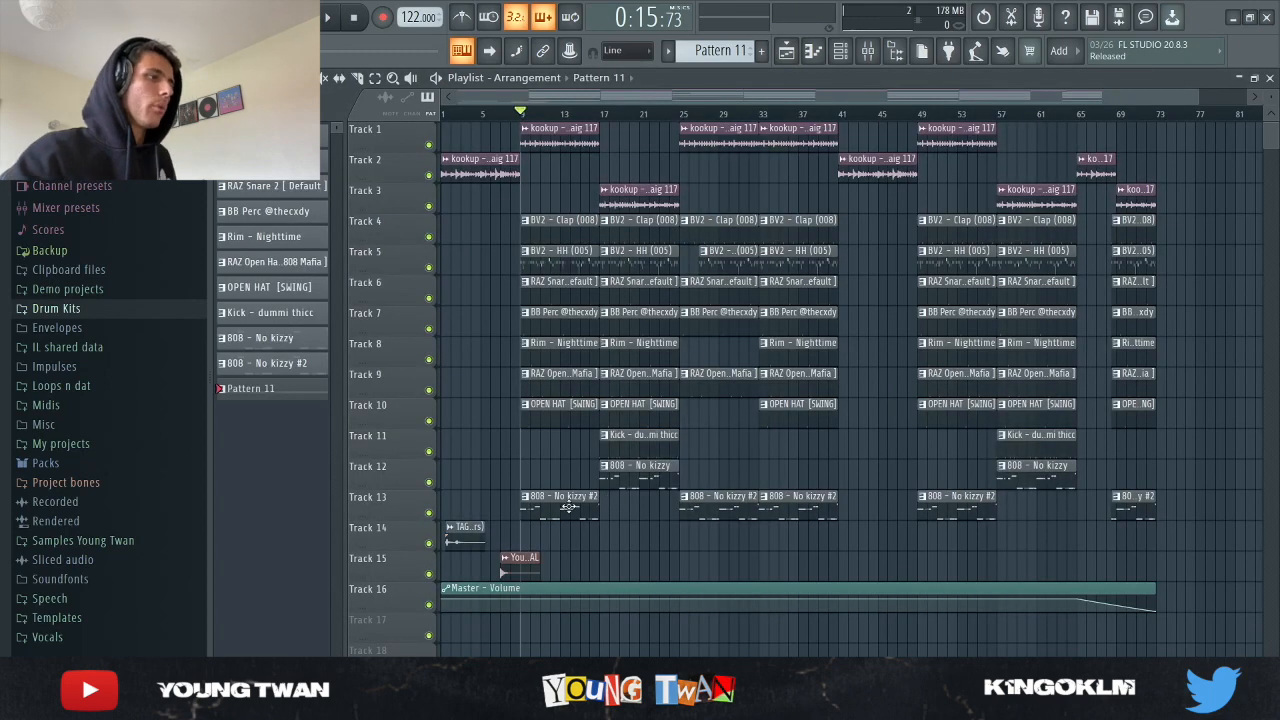
pyautogui.click(270, 362)
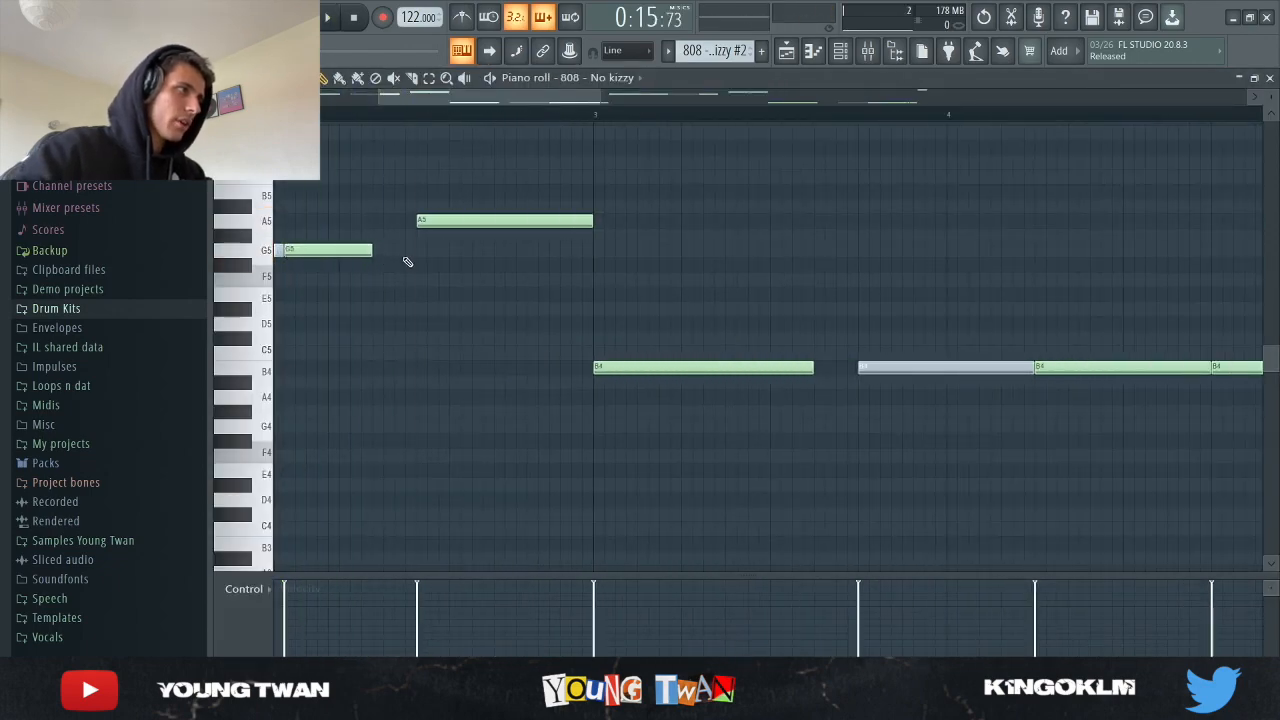
pyautogui.moveTo(648, 268)
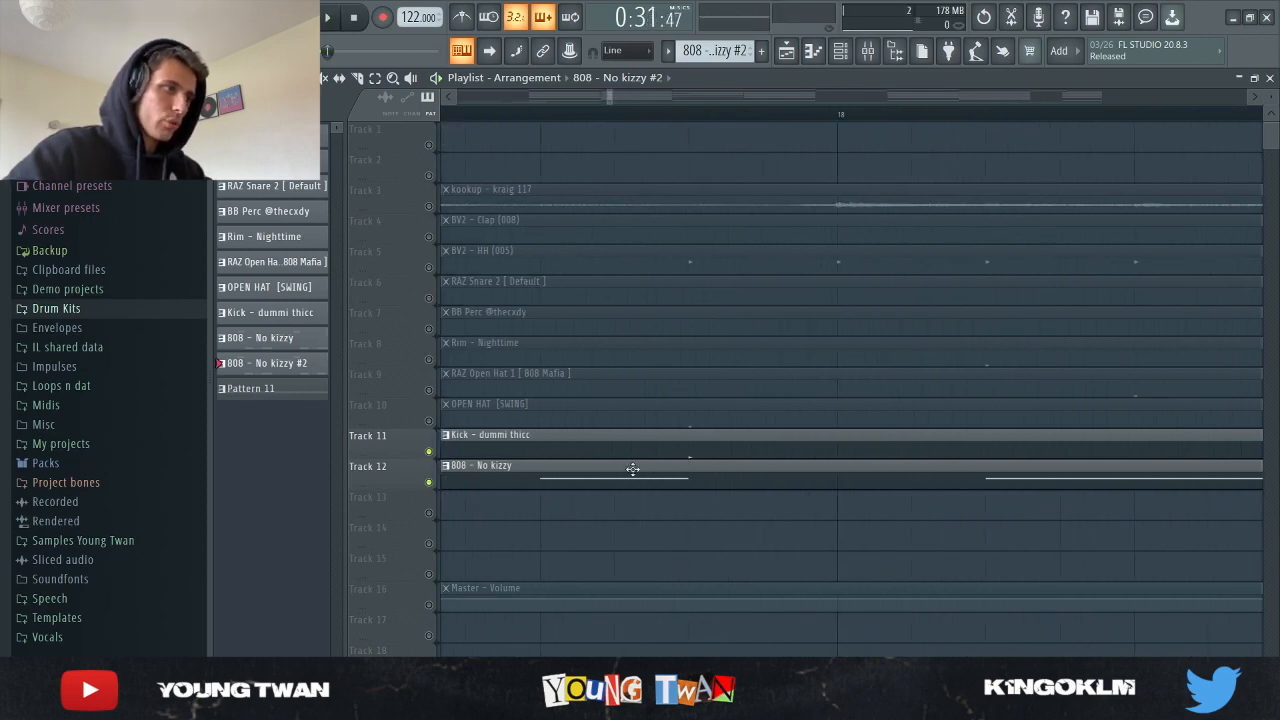
pyautogui.moveTo(668, 488)
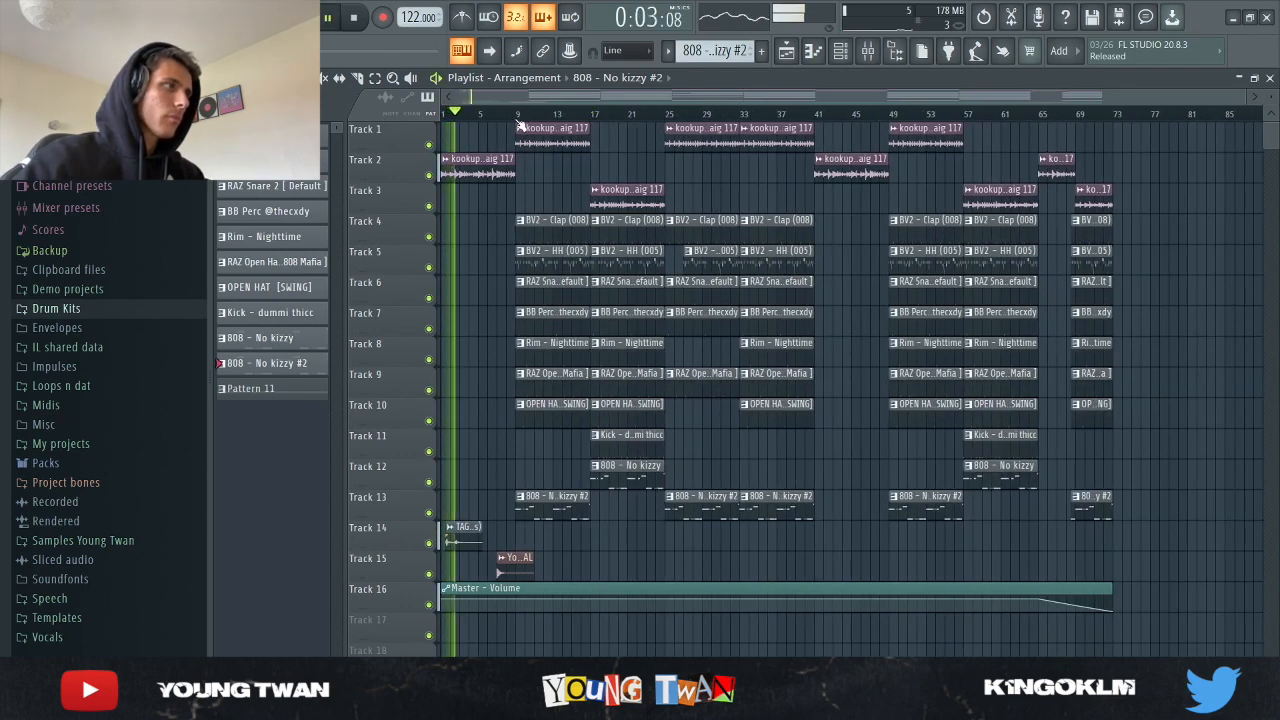
pyautogui.click(328, 18)
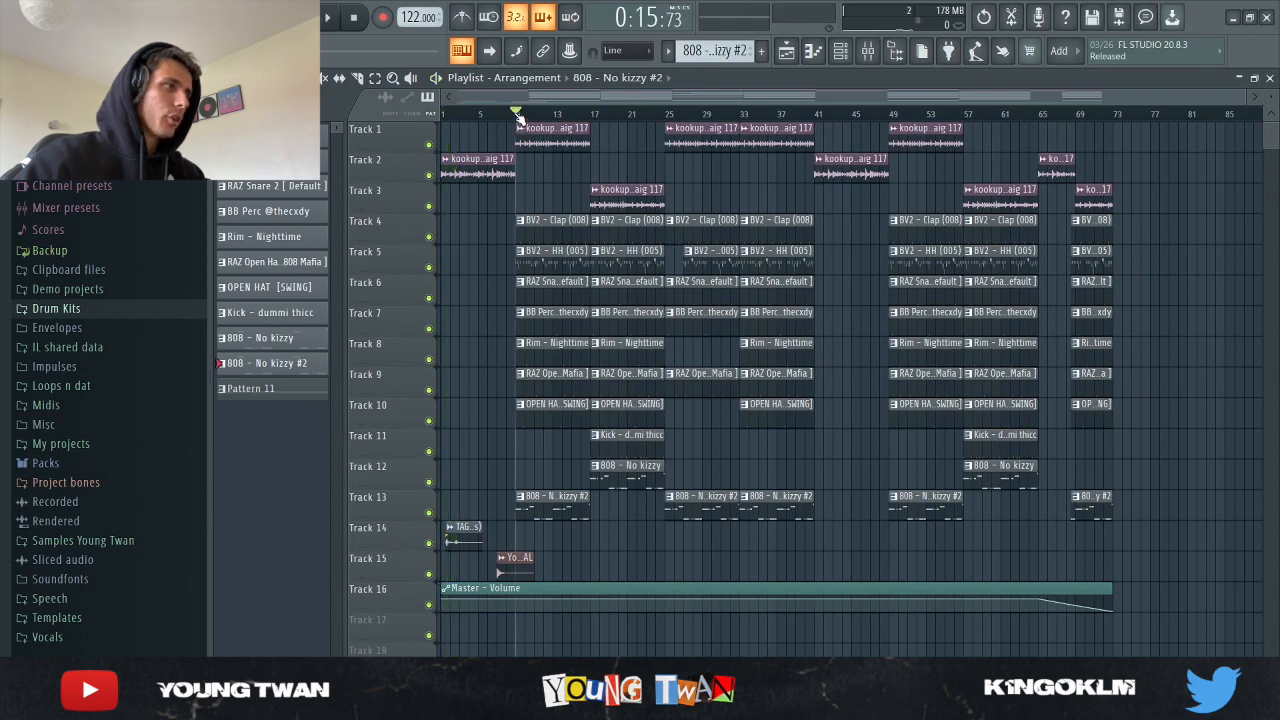
pyautogui.click(328, 16)
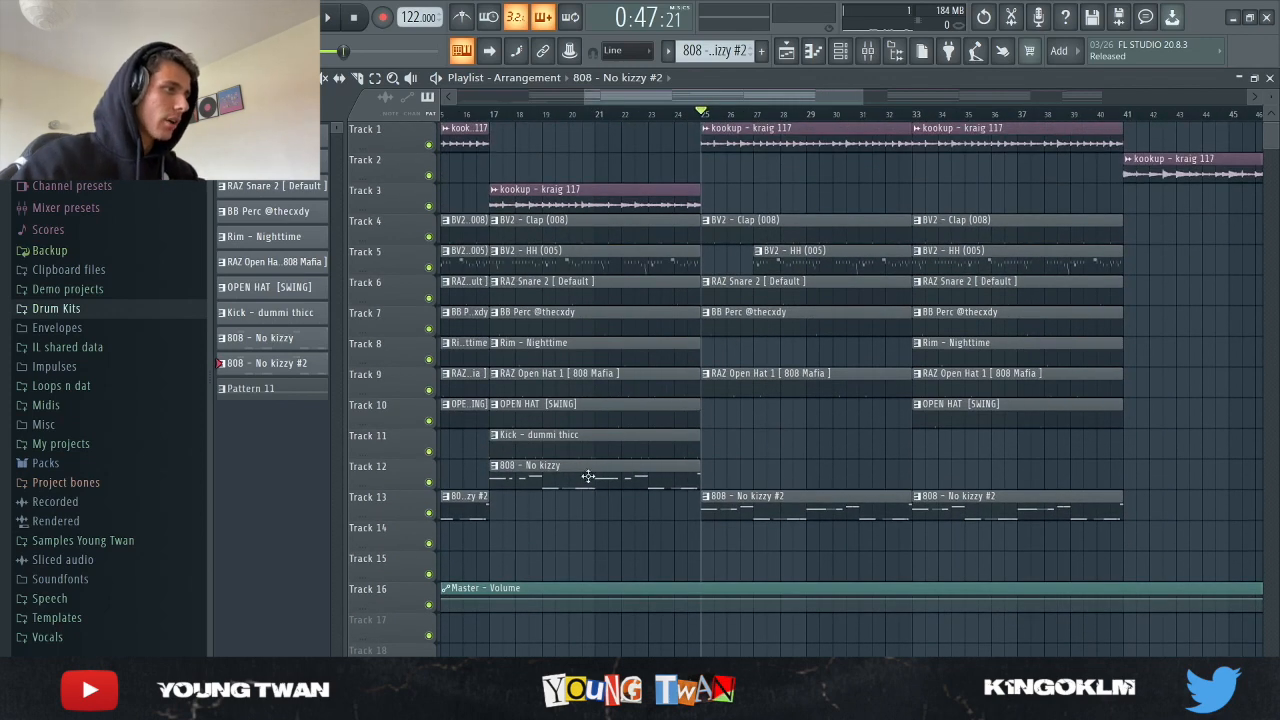
pyautogui.moveTo(596, 408)
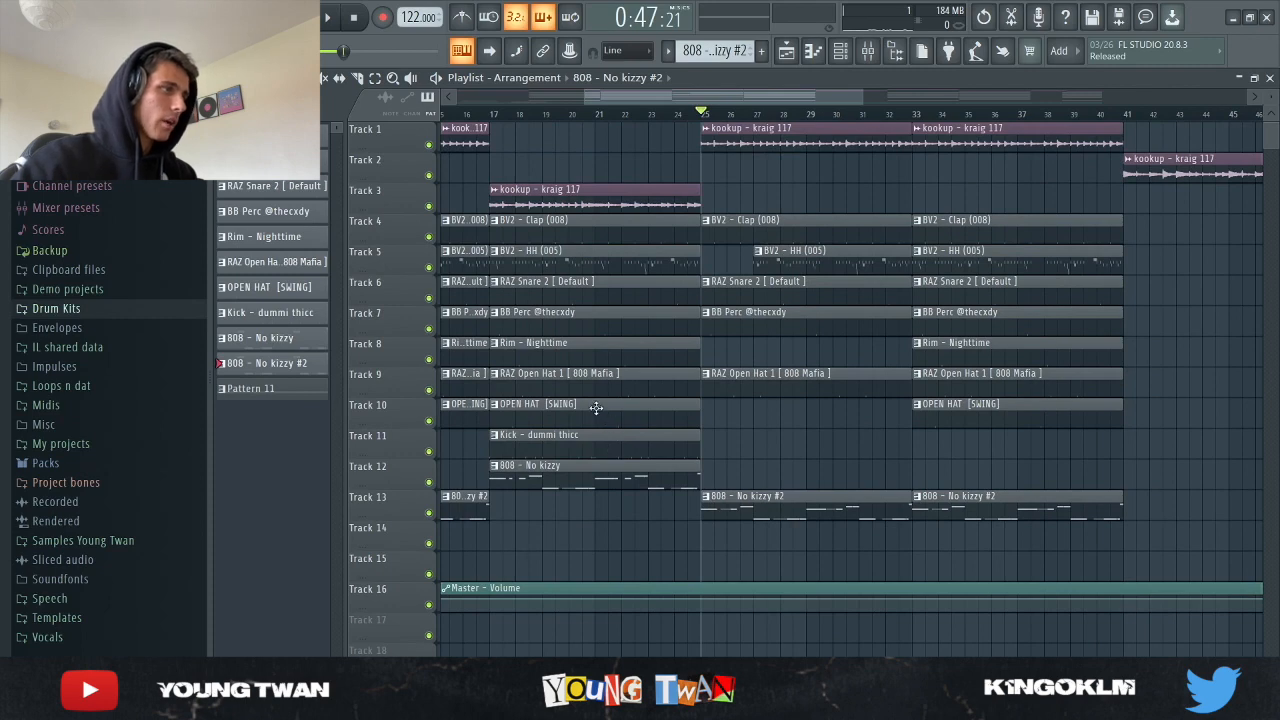